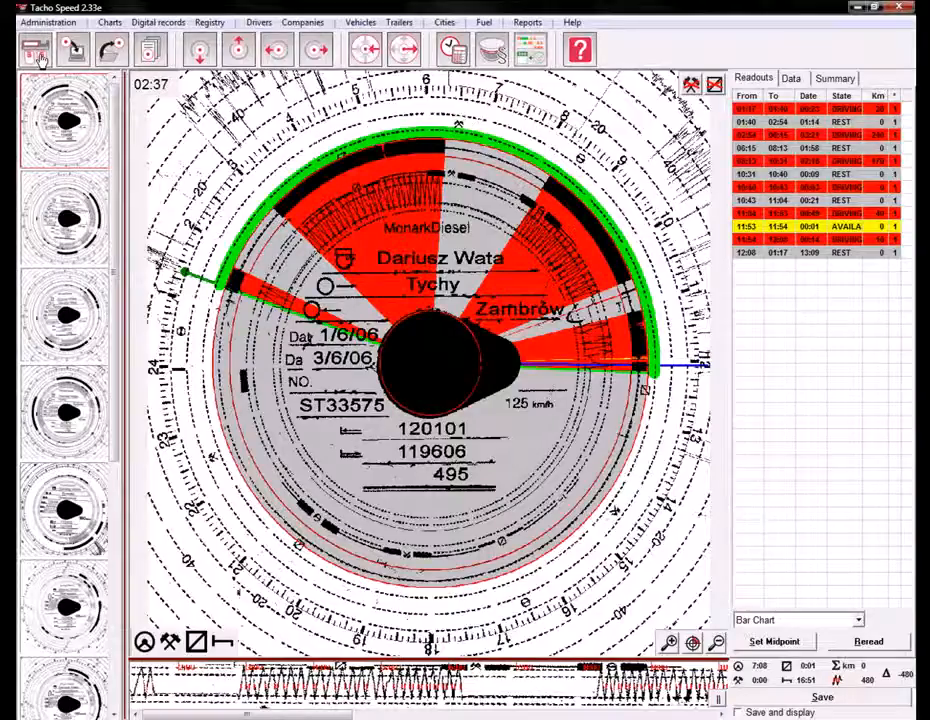
Switch from the chart view to the driver's 2006 digital-records calendar
{"action": "left_click", "coordinate": [36, 48]}
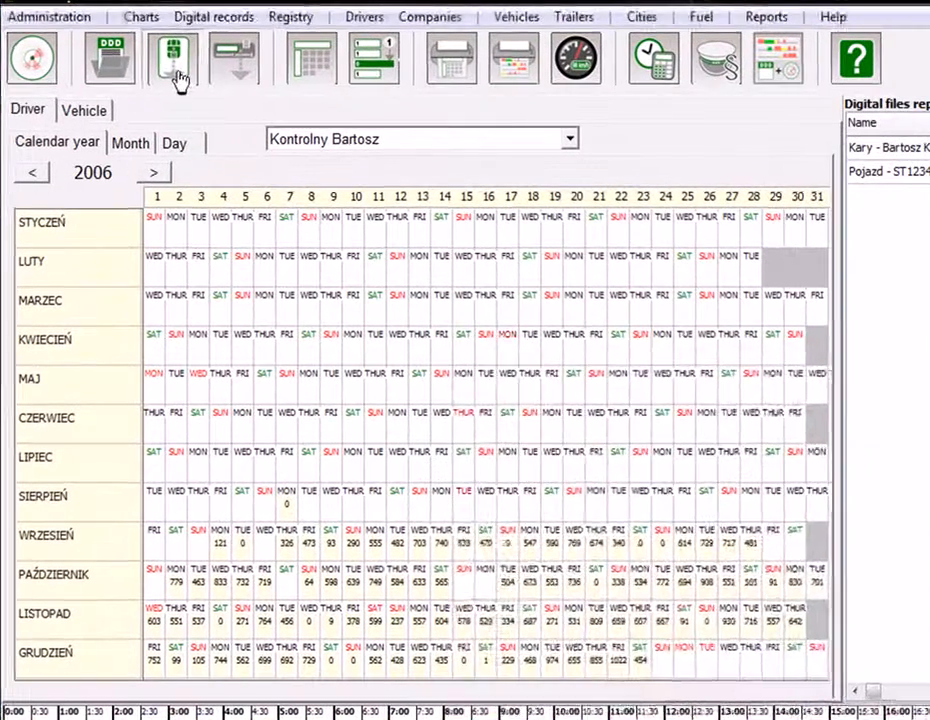
Start driver card reading and choose the CASTLES EZ100PU 0 reader
{"action": "left_click", "coordinate": [170, 58]}
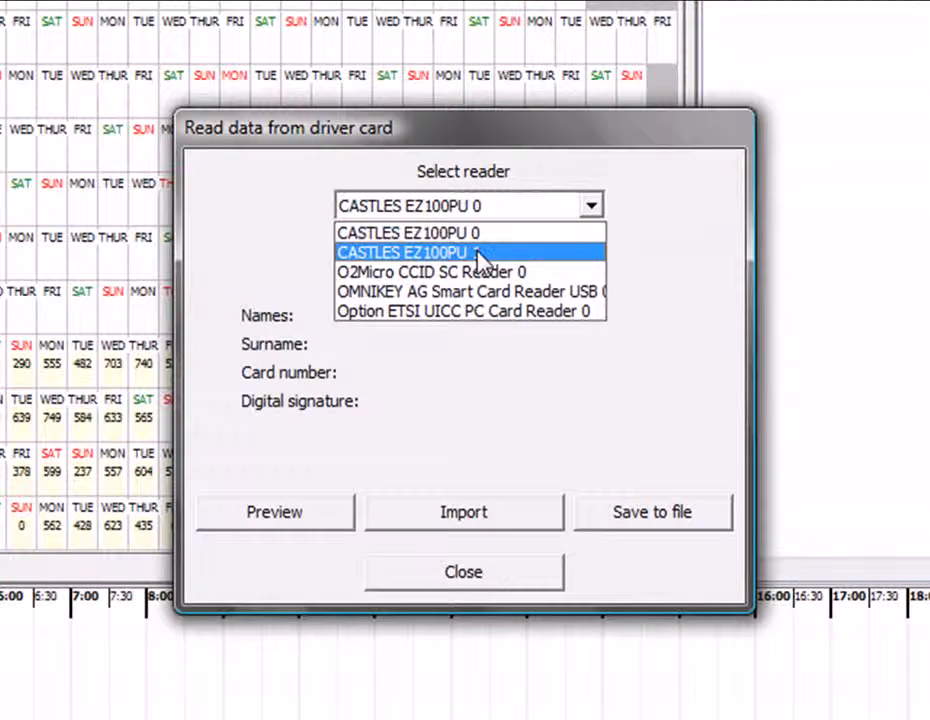
{"action": "mouse_move", "coordinate": [470, 232]}
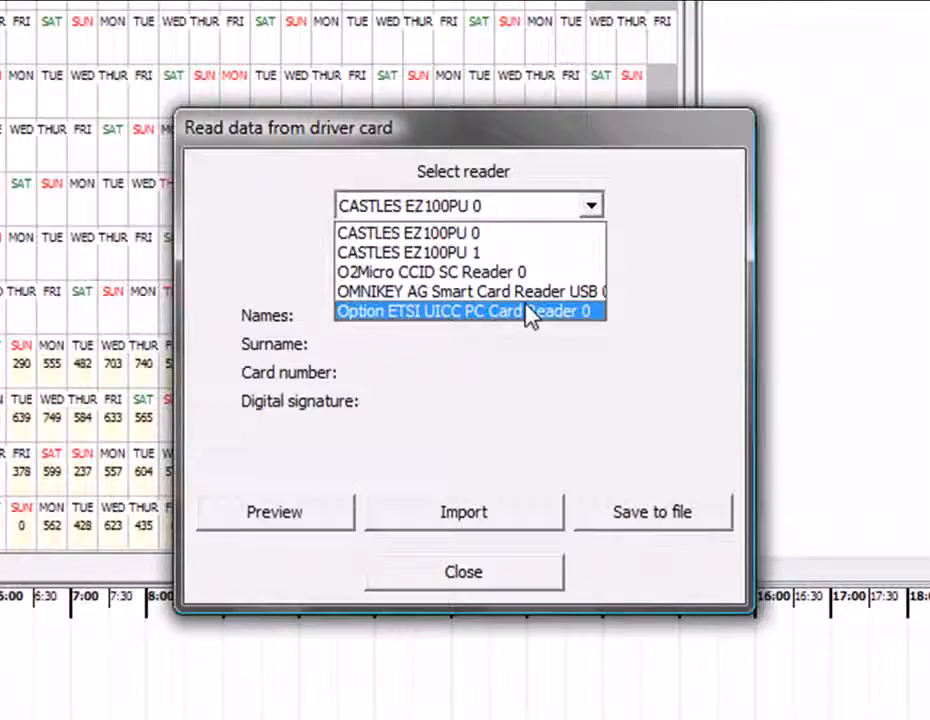
{"action": "mouse_move", "coordinate": [528, 312]}
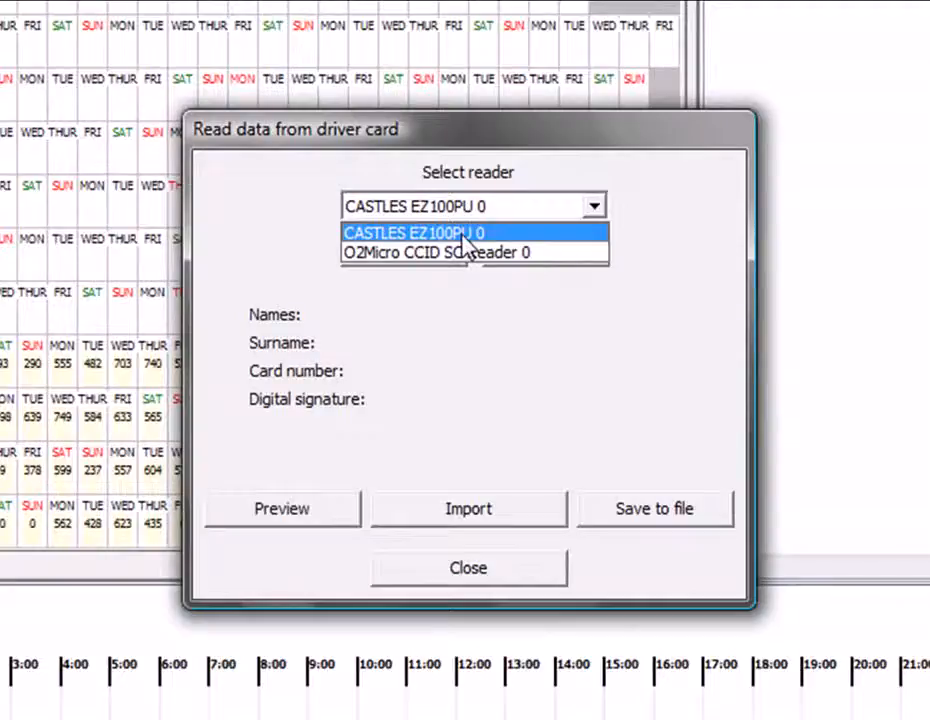
{"action": "left_click", "coordinate": [416, 232]}
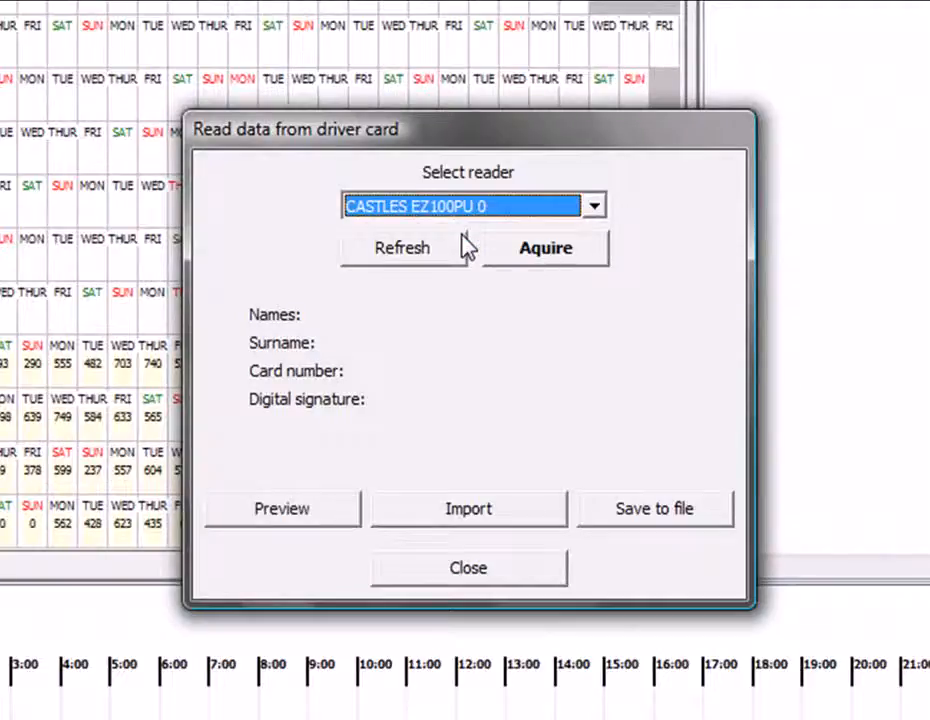
Refresh the reader and acquire the driver card data until the readout finishes
{"action": "left_click", "coordinate": [544, 248]}
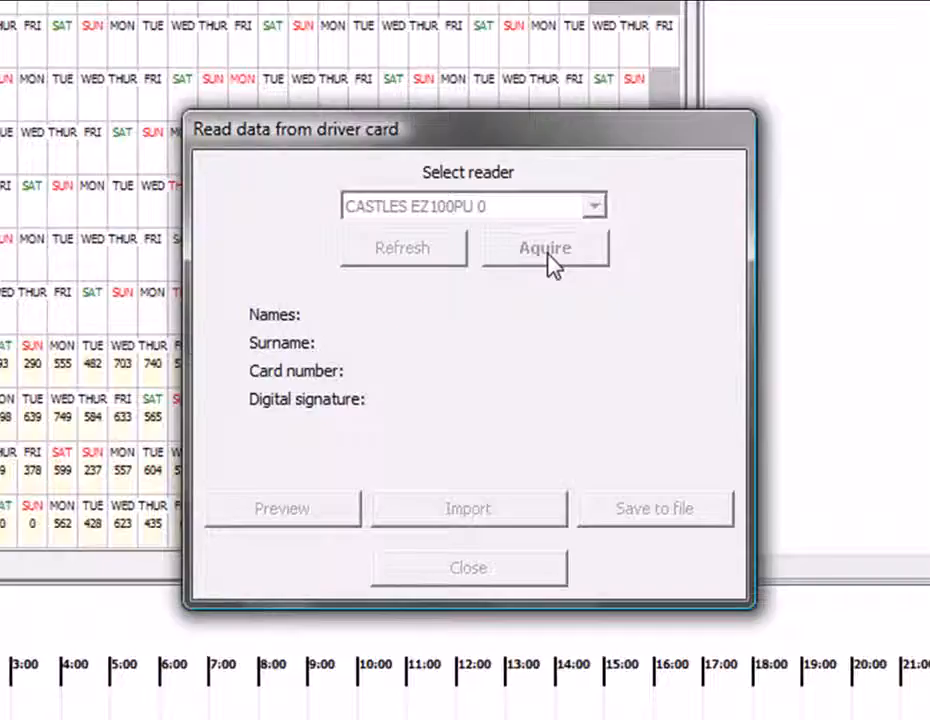
{"action": "left_click", "coordinate": [544, 248]}
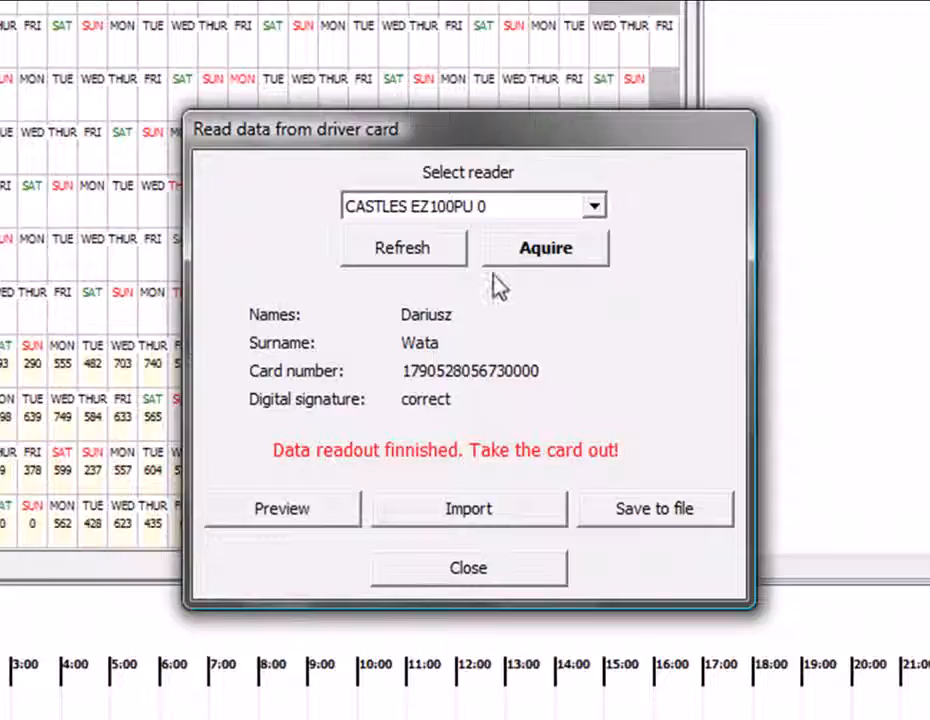
{"action": "mouse_move", "coordinate": [280, 324]}
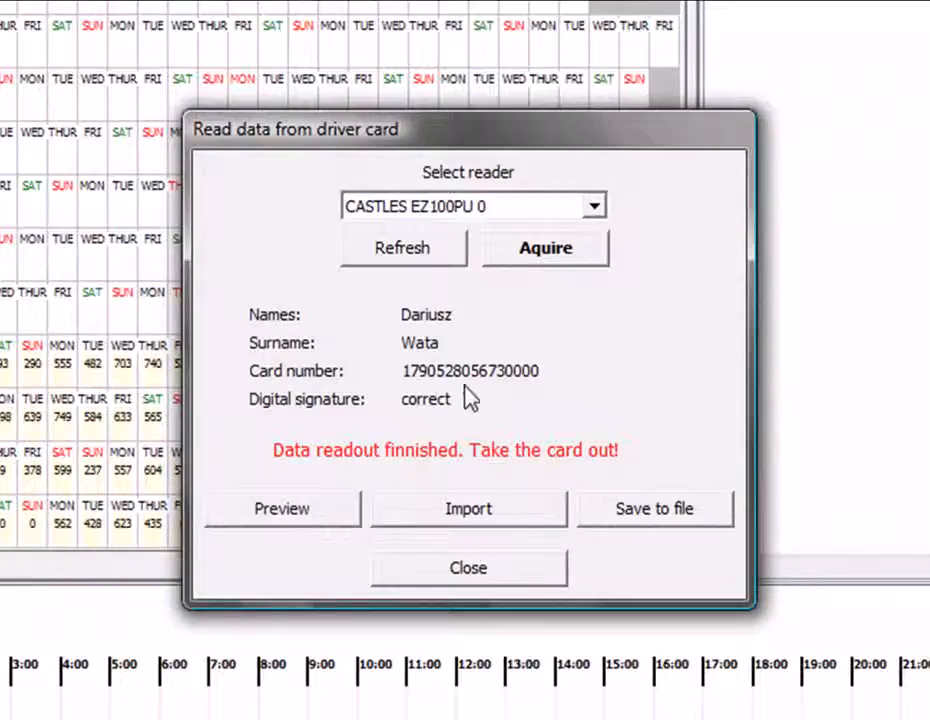
{"action": "mouse_move", "coordinate": [456, 408]}
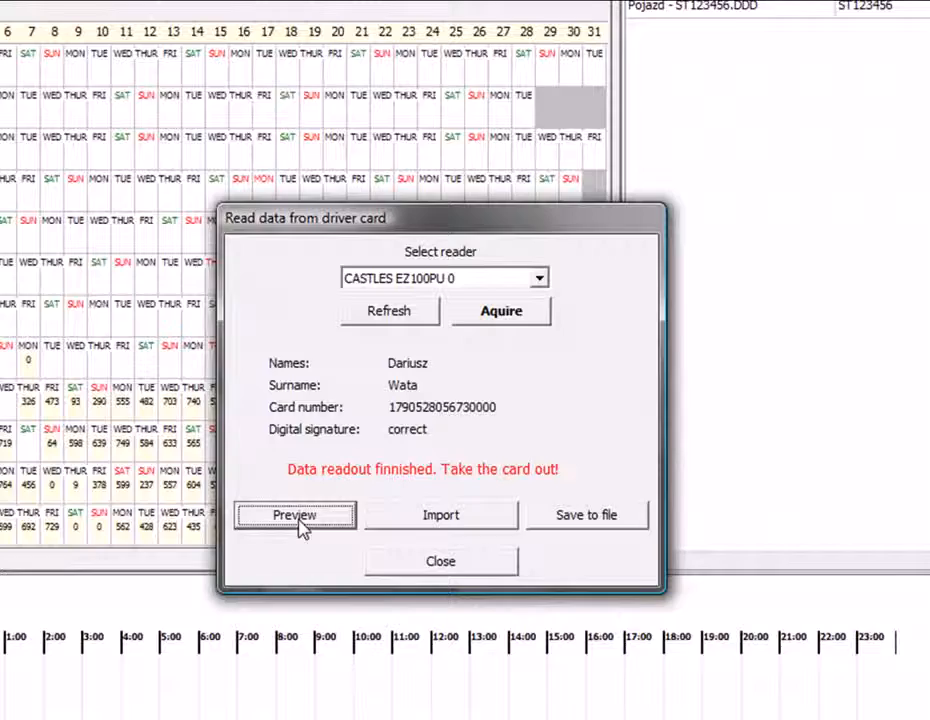
Preview the card's imported data as a driver information sheet for 2008-09-09 to 2009-07-15
{"action": "left_click", "coordinate": [294, 516]}
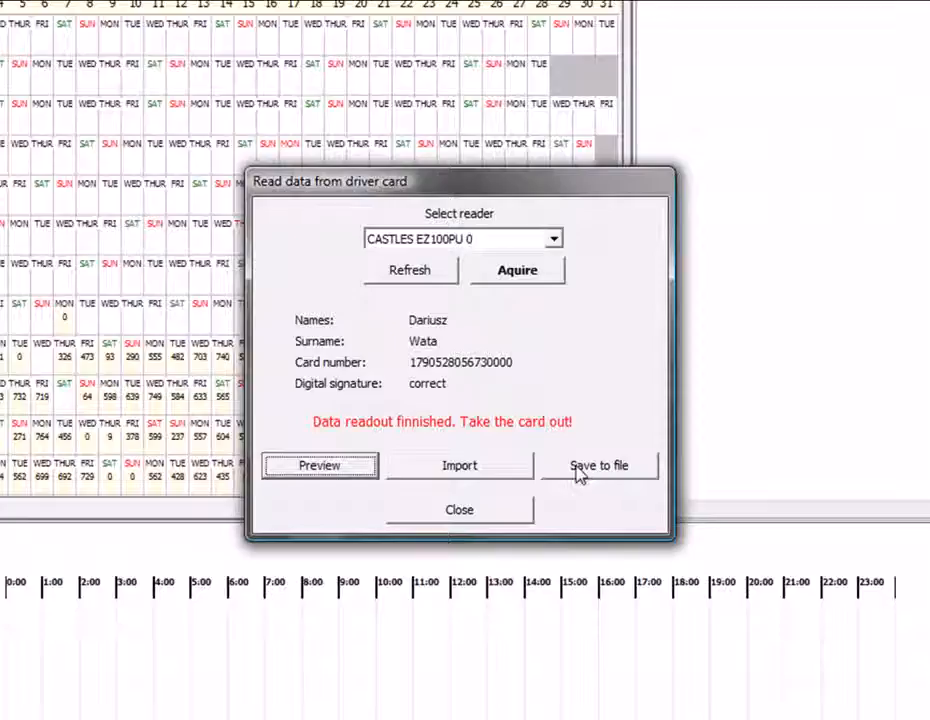
{"action": "left_click", "coordinate": [460, 464]}
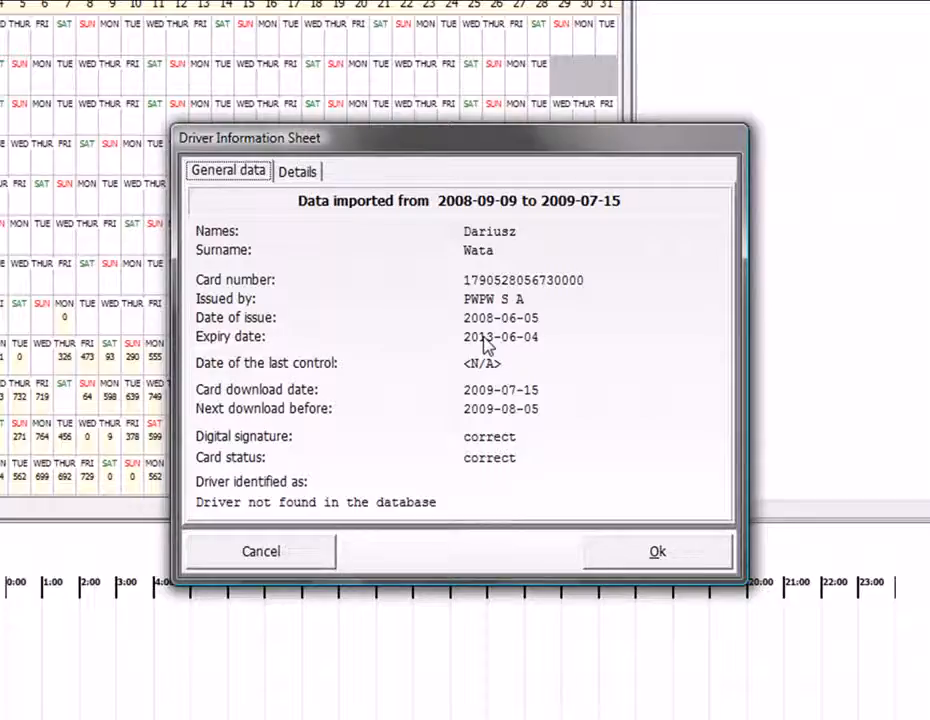
{"action": "mouse_move", "coordinate": [488, 376]}
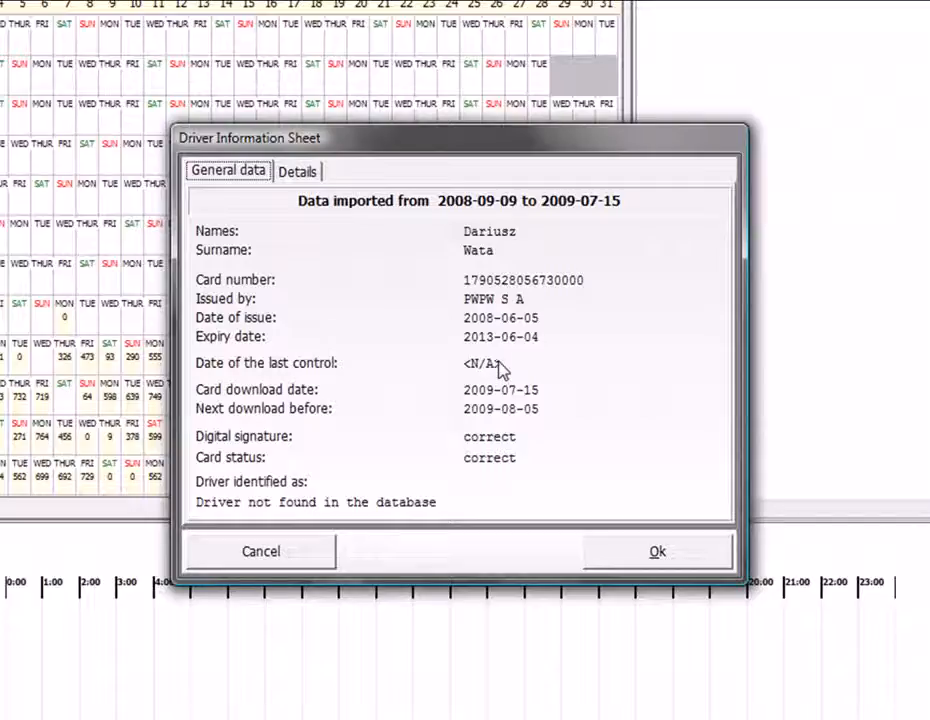
{"action": "mouse_move", "coordinate": [484, 402]}
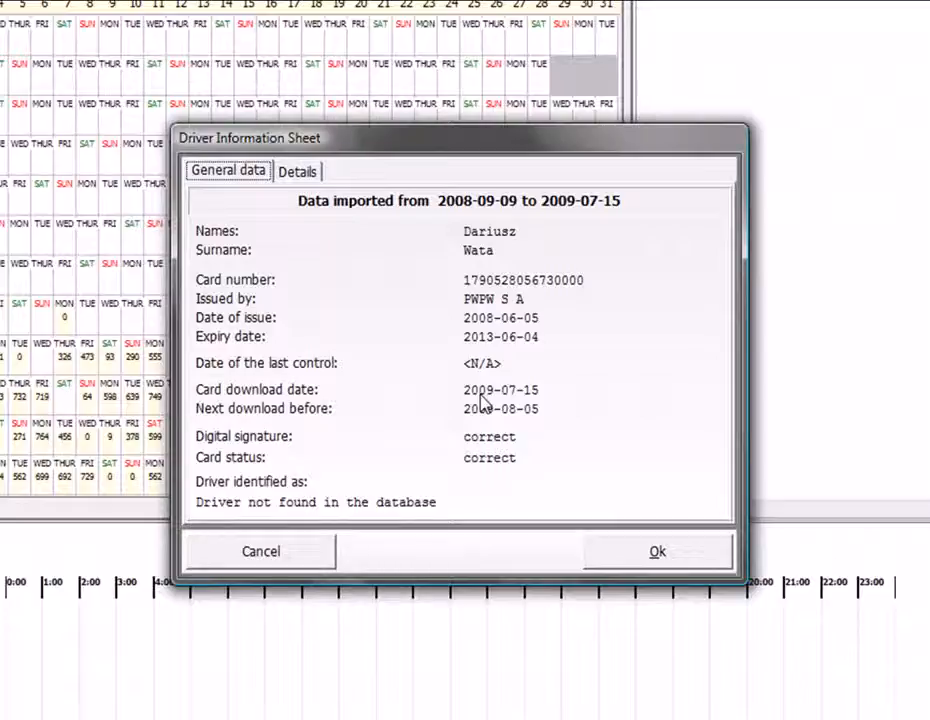
{"action": "mouse_move", "coordinate": [496, 424]}
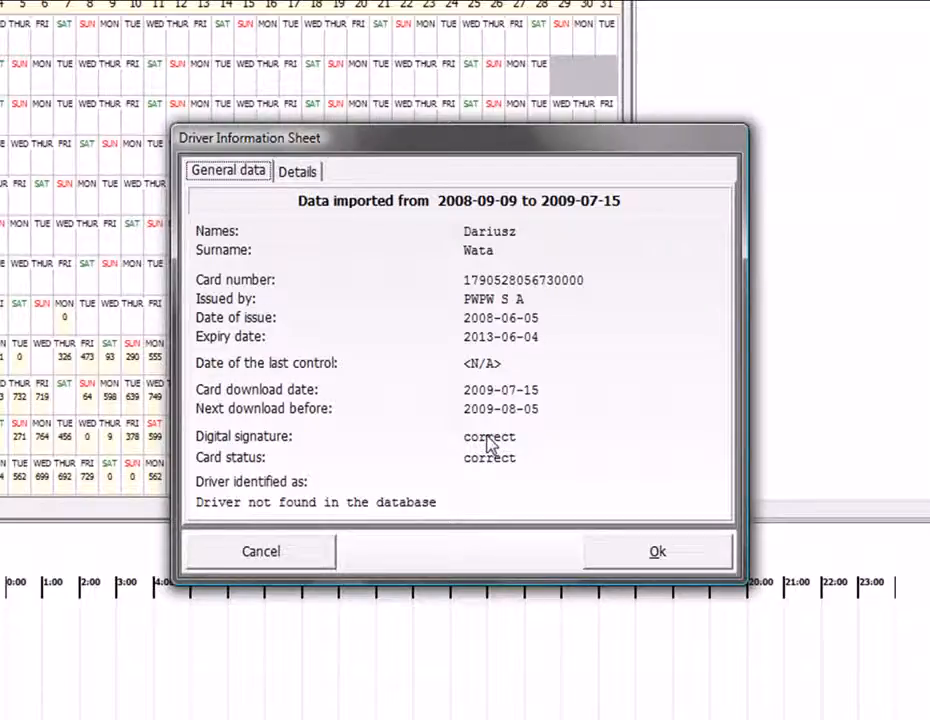
Review the card's detailed segment listing, including the application signature segment
{"action": "left_click", "coordinate": [296, 170]}
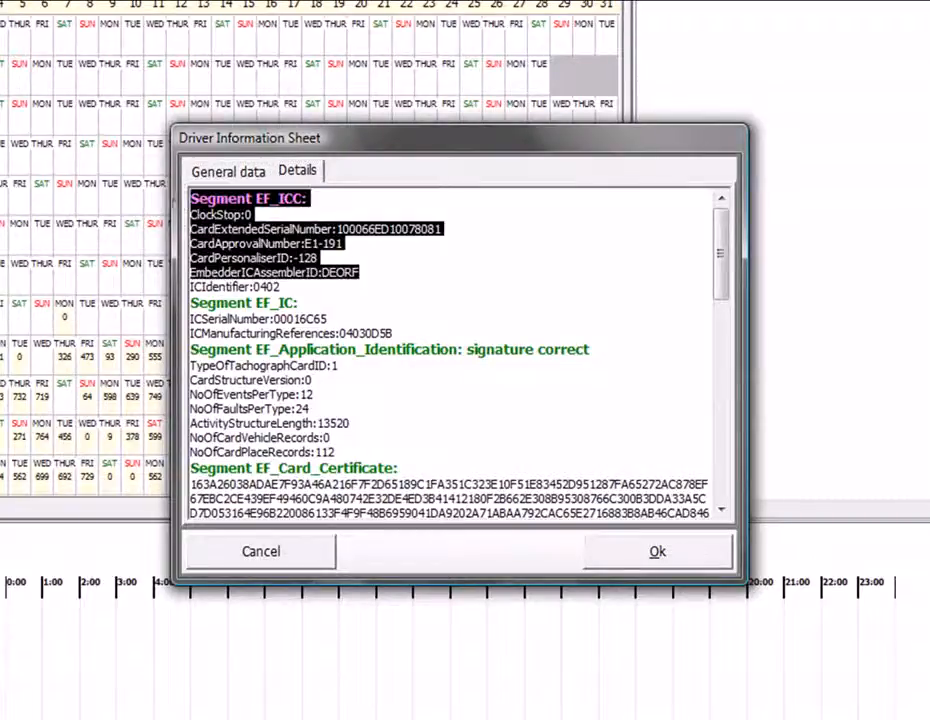
{"action": "mouse_move", "coordinate": [398, 324]}
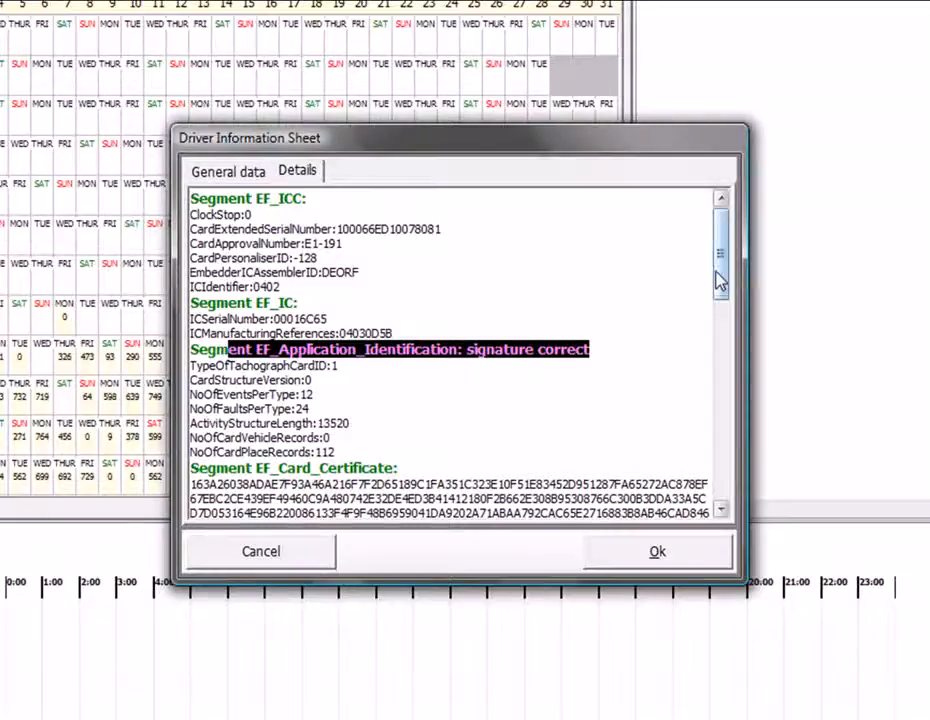
{"action": "scroll", "scroll_direction": "down", "scroll_amount": 3}
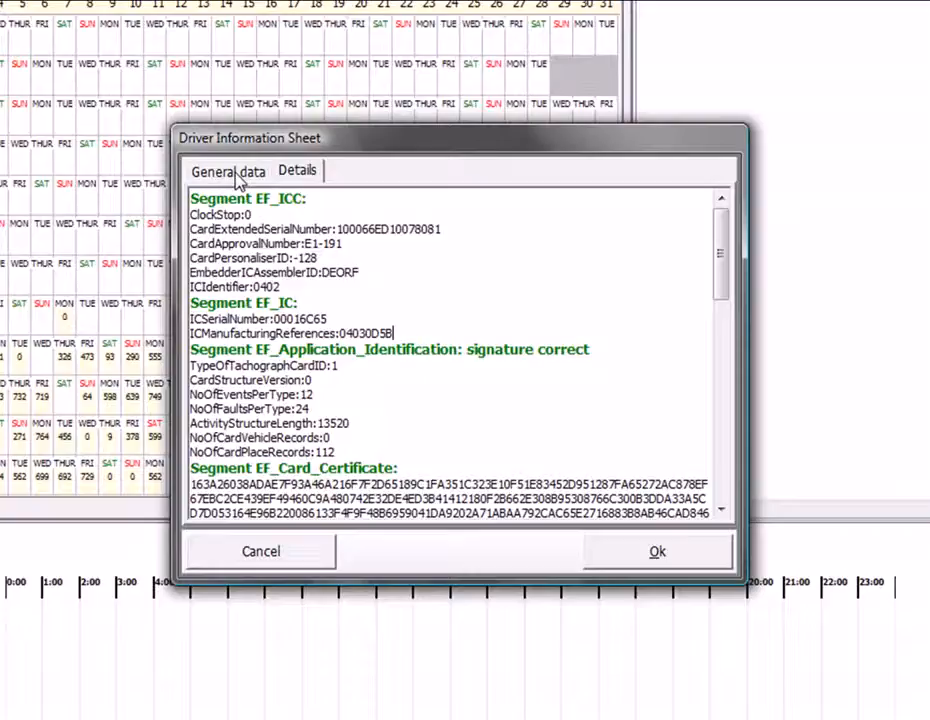
Return to the general data and agree to add the unknown driver to the database
{"action": "left_click", "coordinate": [228, 170]}
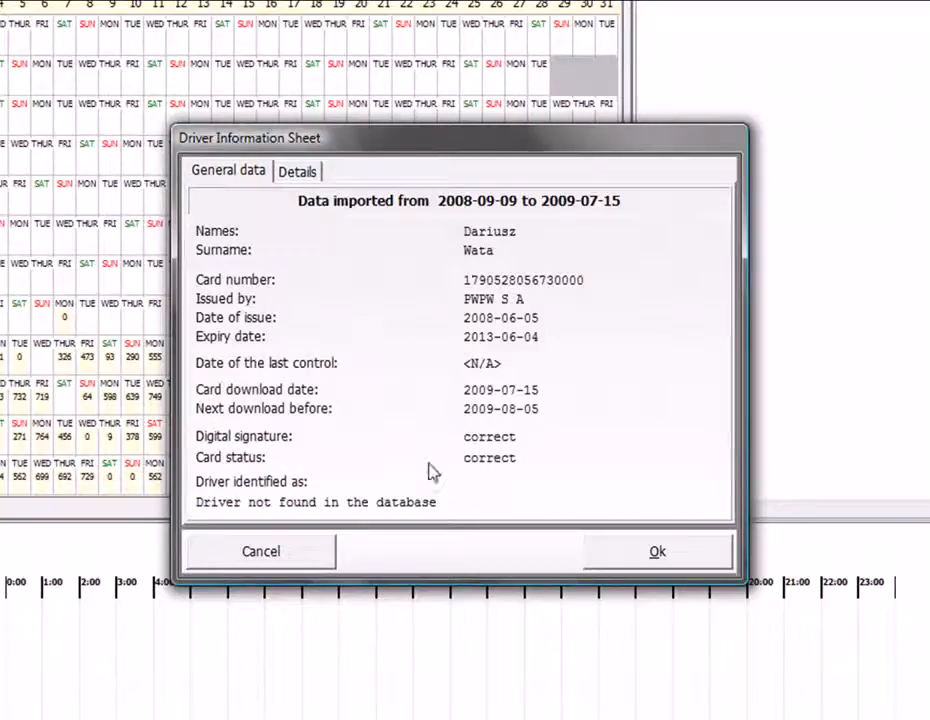
{"action": "mouse_move", "coordinate": [484, 486]}
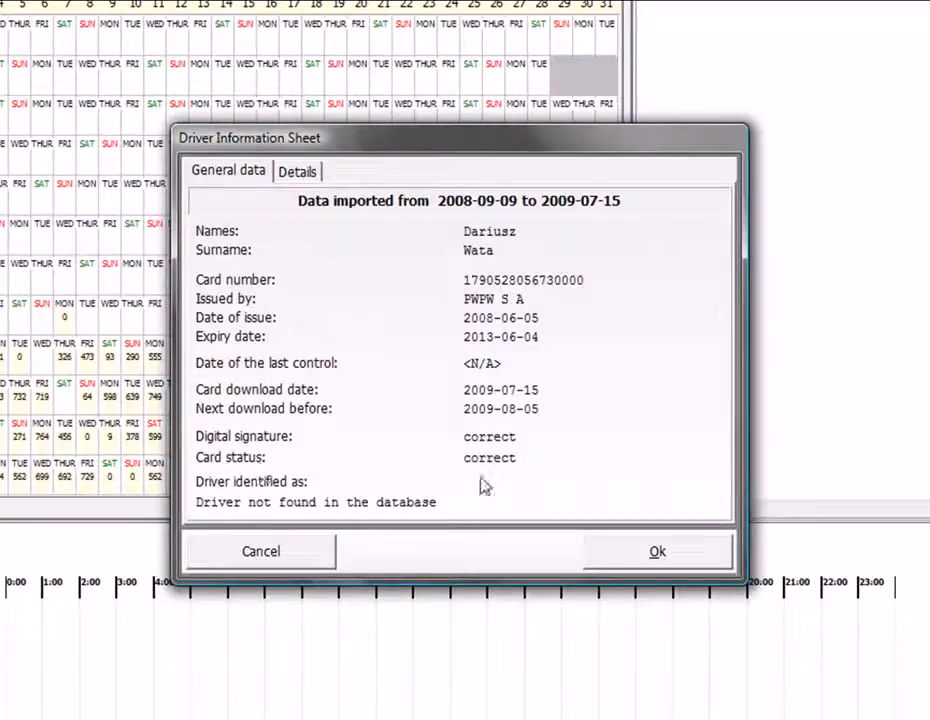
{"action": "mouse_move", "coordinate": [518, 472]}
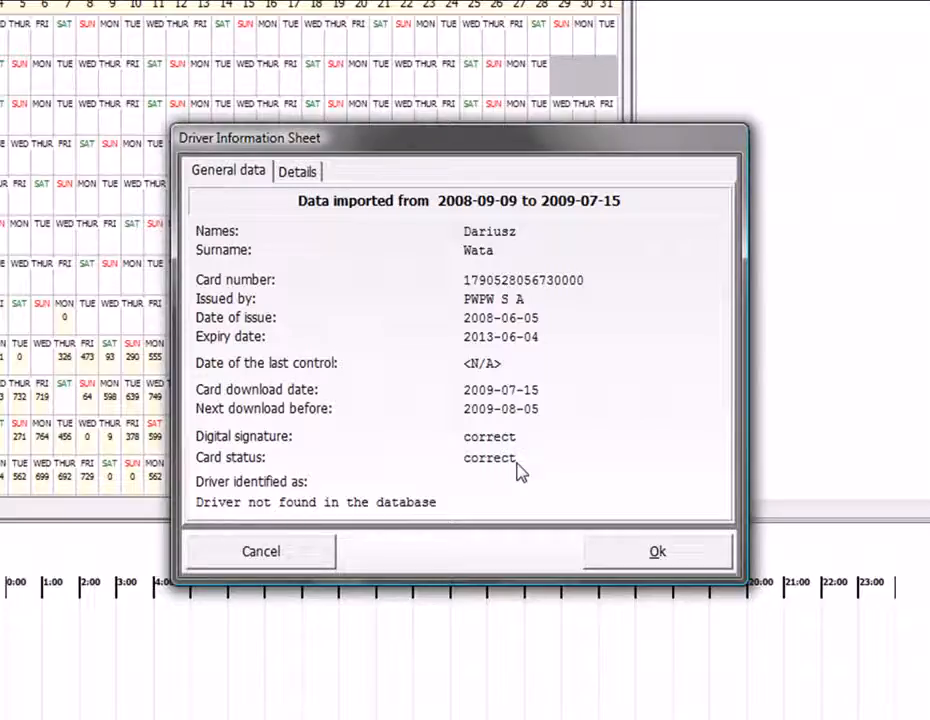
{"action": "mouse_move", "coordinate": [484, 300]}
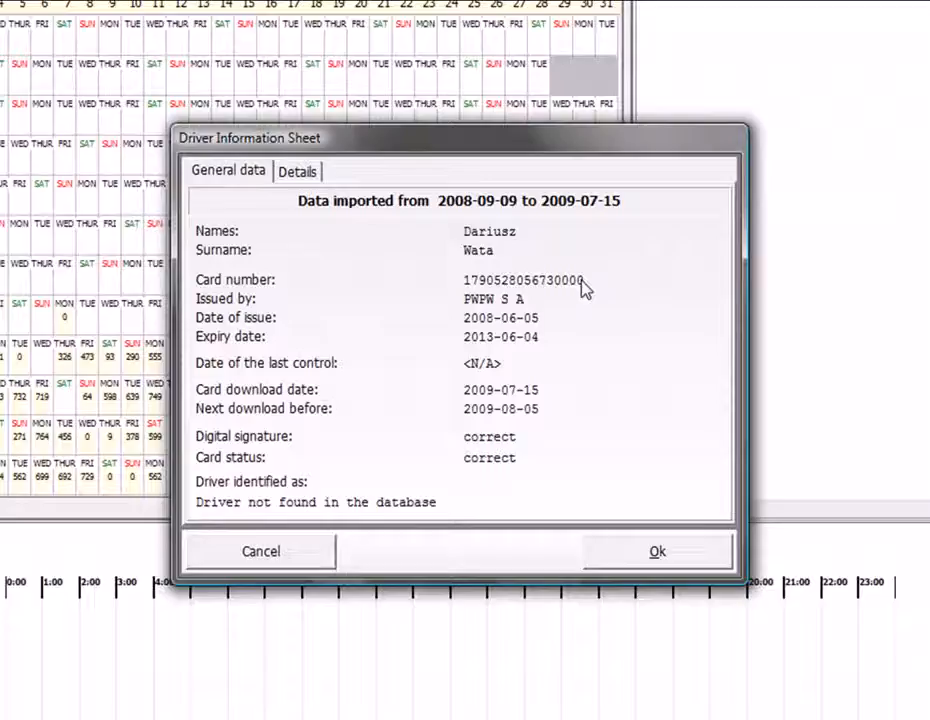
{"action": "mouse_move", "coordinate": [560, 304]}
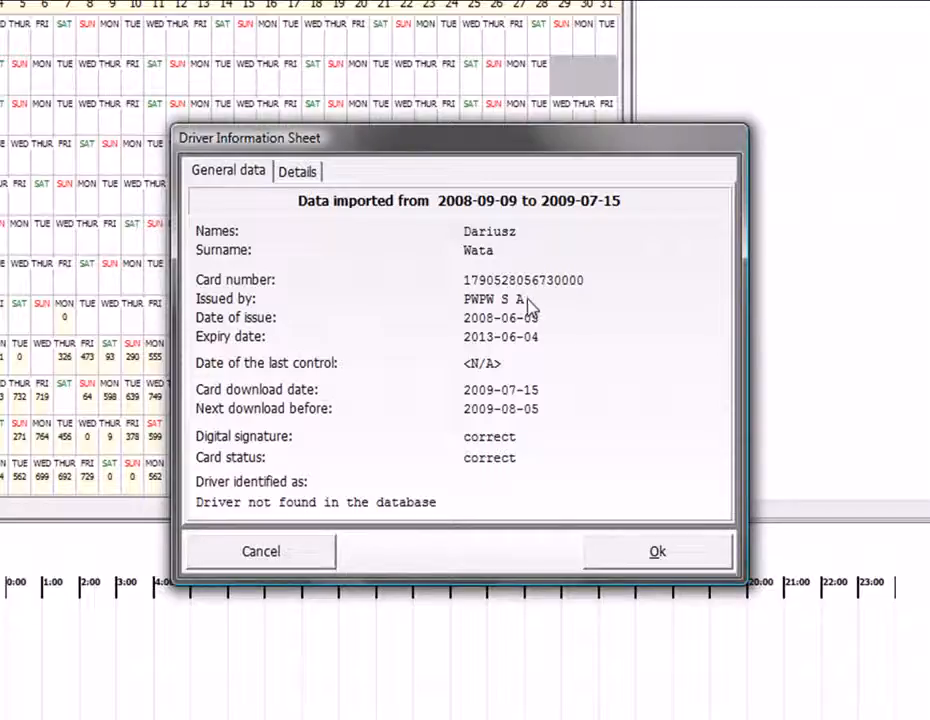
{"action": "mouse_move", "coordinate": [480, 350]}
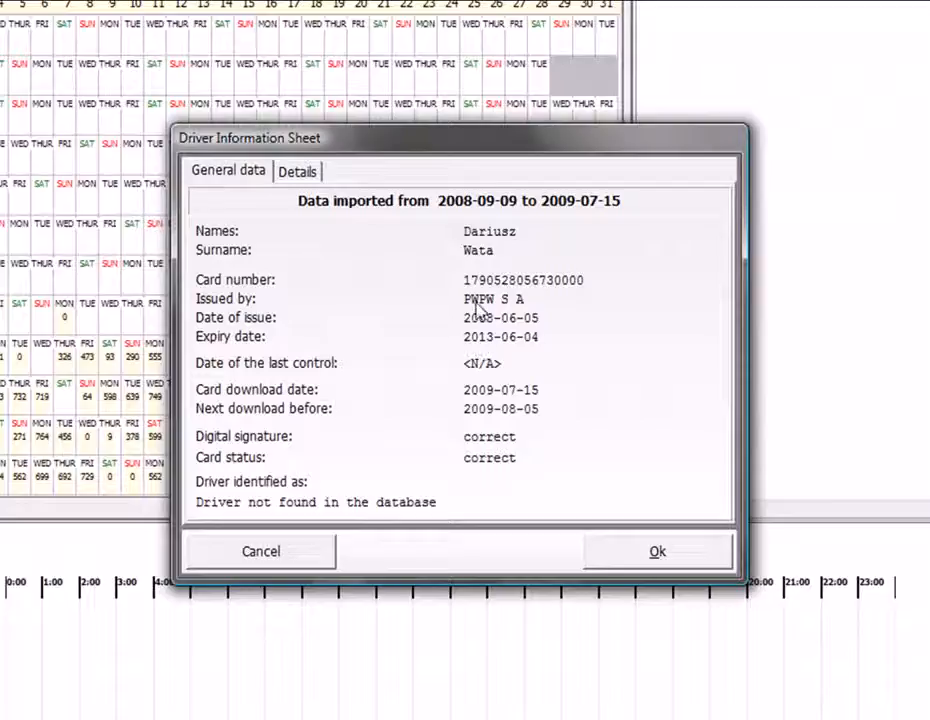
{"action": "mouse_move", "coordinate": [504, 318]}
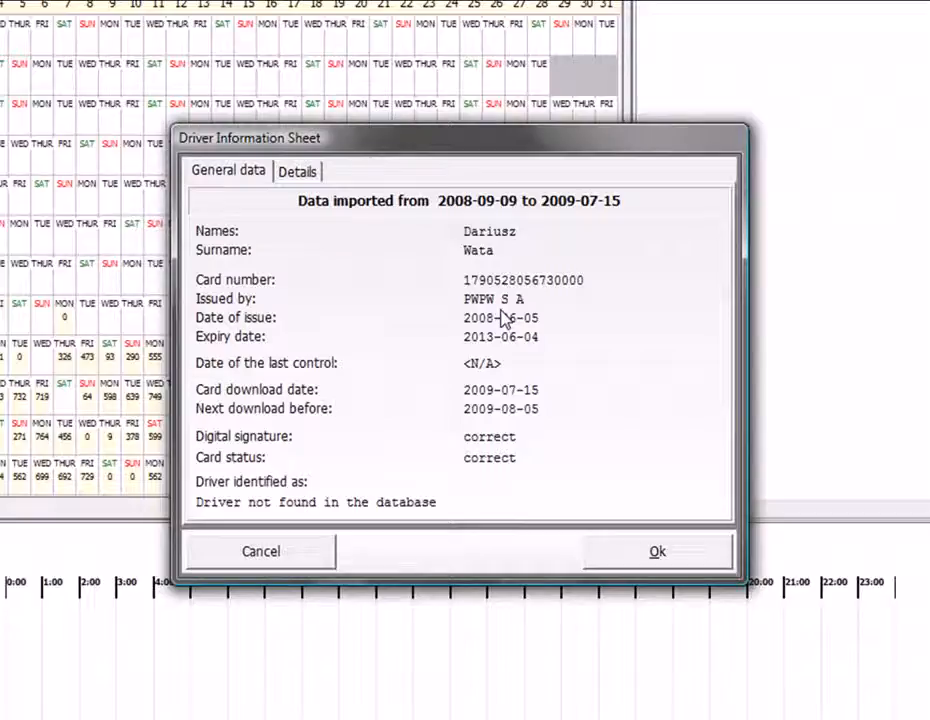
{"action": "mouse_move", "coordinate": [490, 318]}
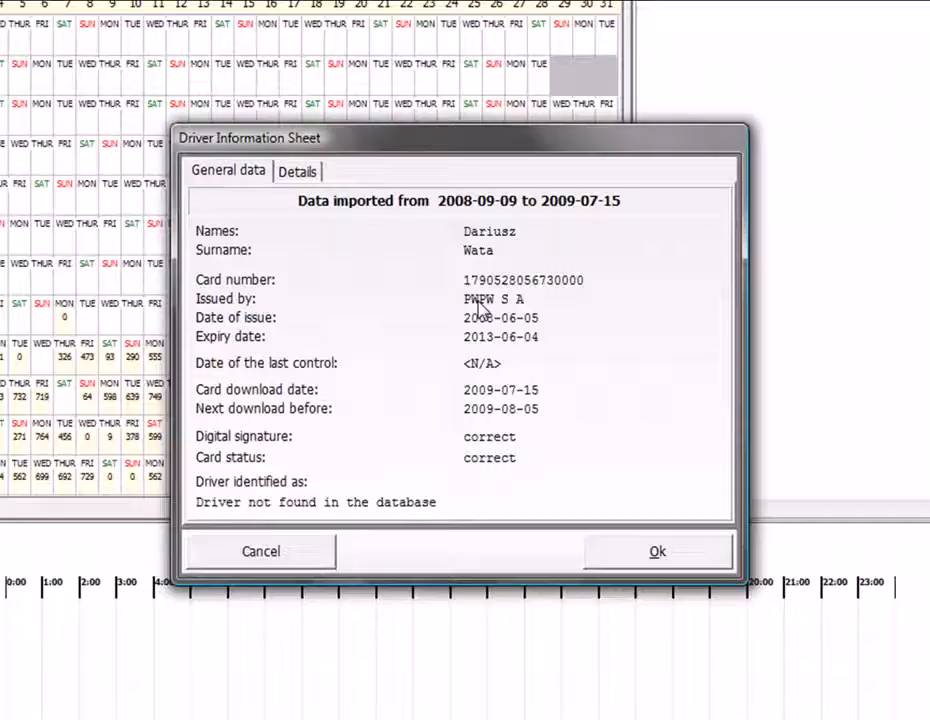
{"action": "mouse_move", "coordinate": [472, 304]}
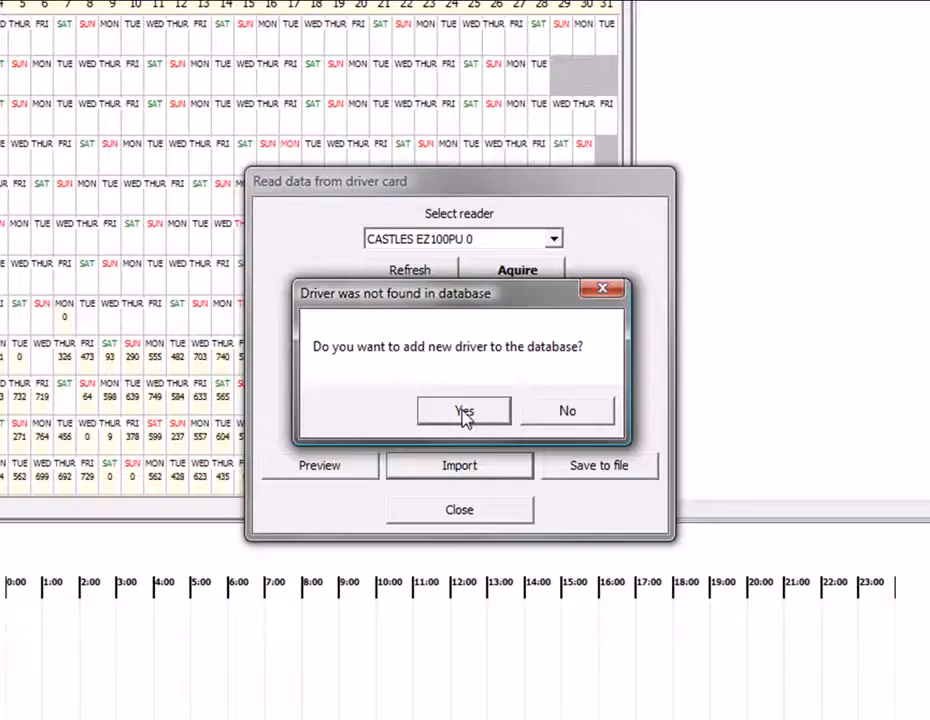
{"action": "left_click", "coordinate": [464, 412]}
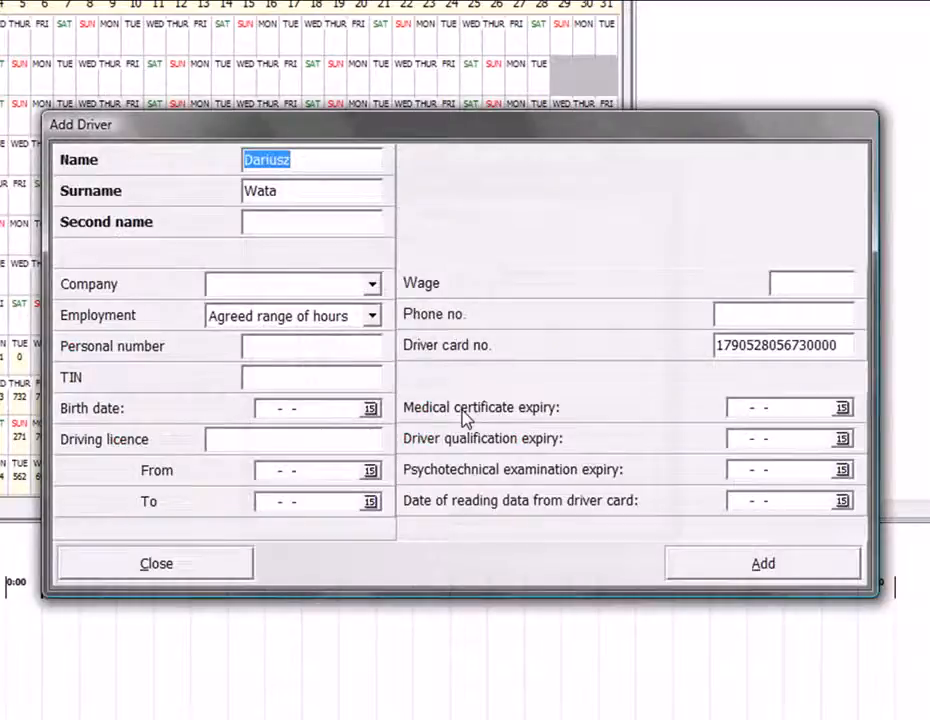
Fill the driver's expiry dates, including psychotechnical examination, and add the driver
{"action": "left_click", "coordinate": [290, 192]}
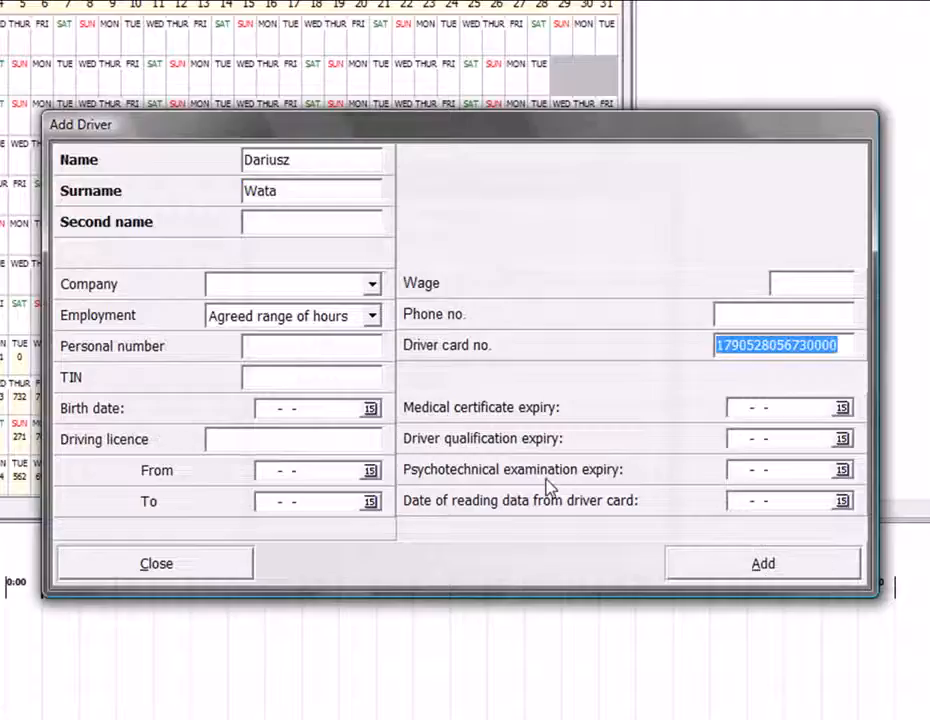
{"action": "mouse_move", "coordinate": [848, 420]}
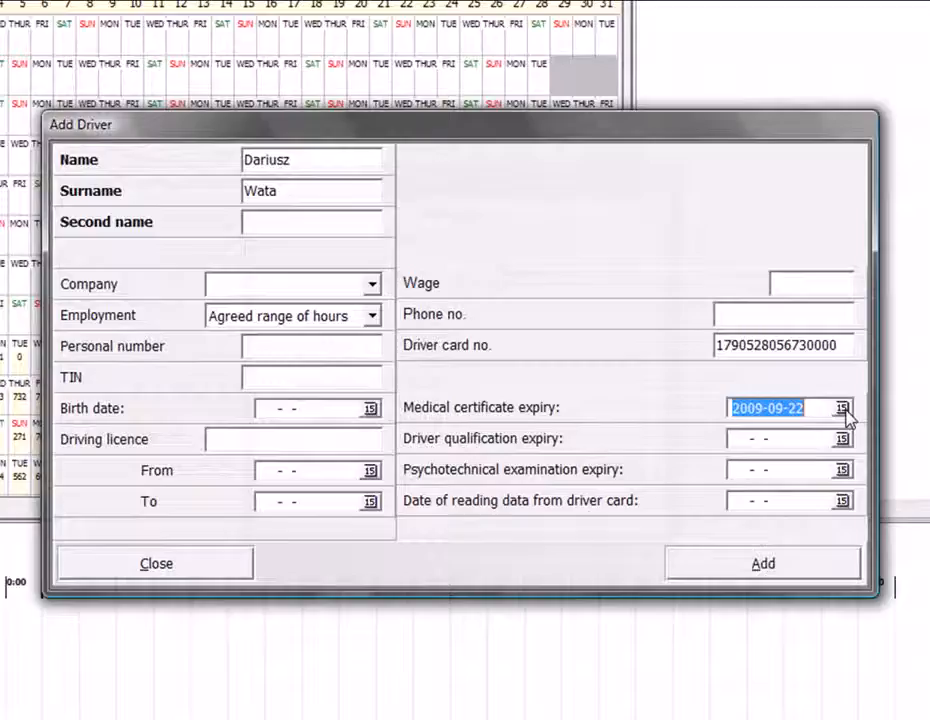
{"action": "mouse_move", "coordinate": [536, 458]}
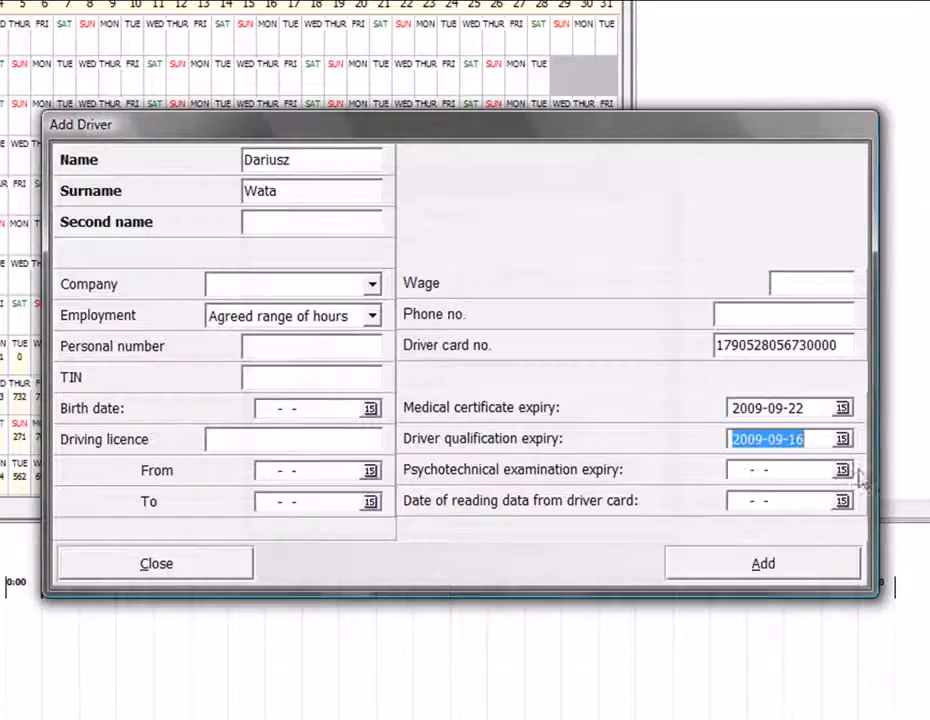
{"action": "left_click", "coordinate": [840, 468]}
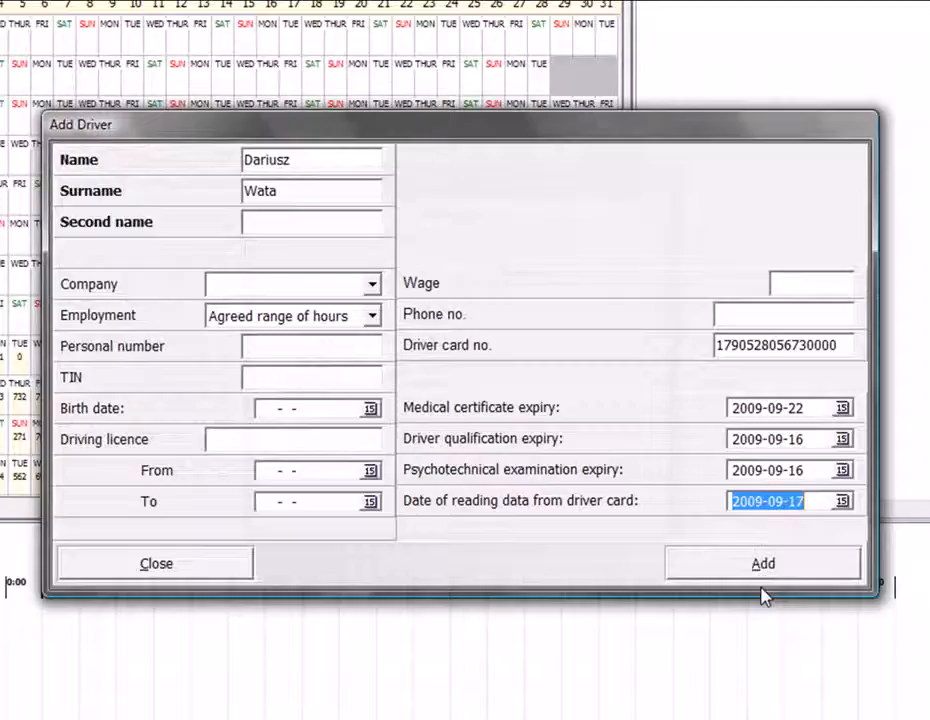
{"action": "left_click", "coordinate": [764, 564]}
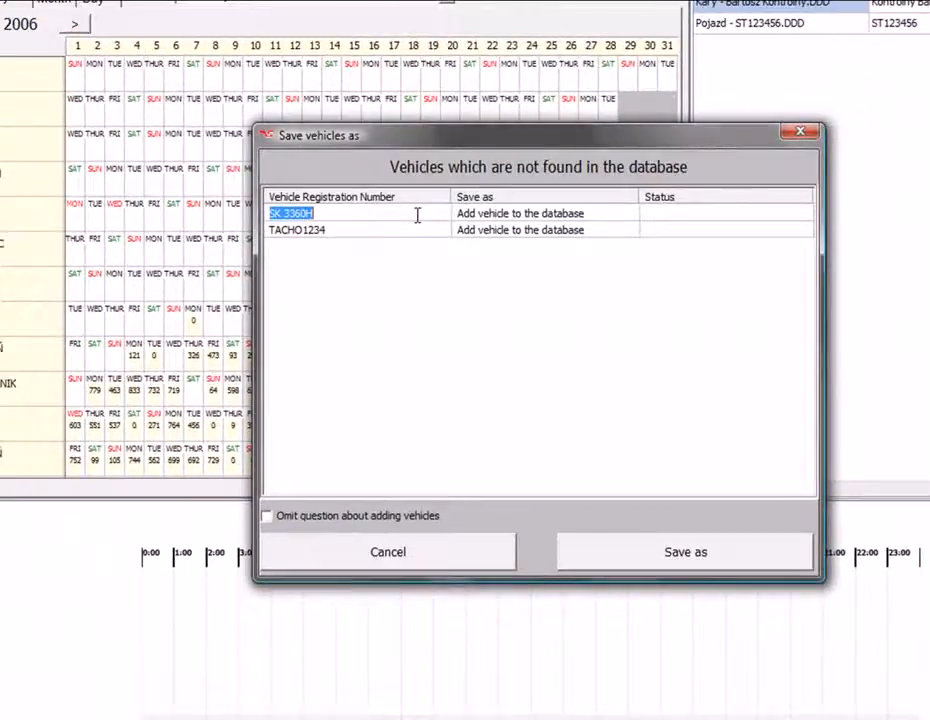
{"action": "mouse_move", "coordinate": [590, 360]}
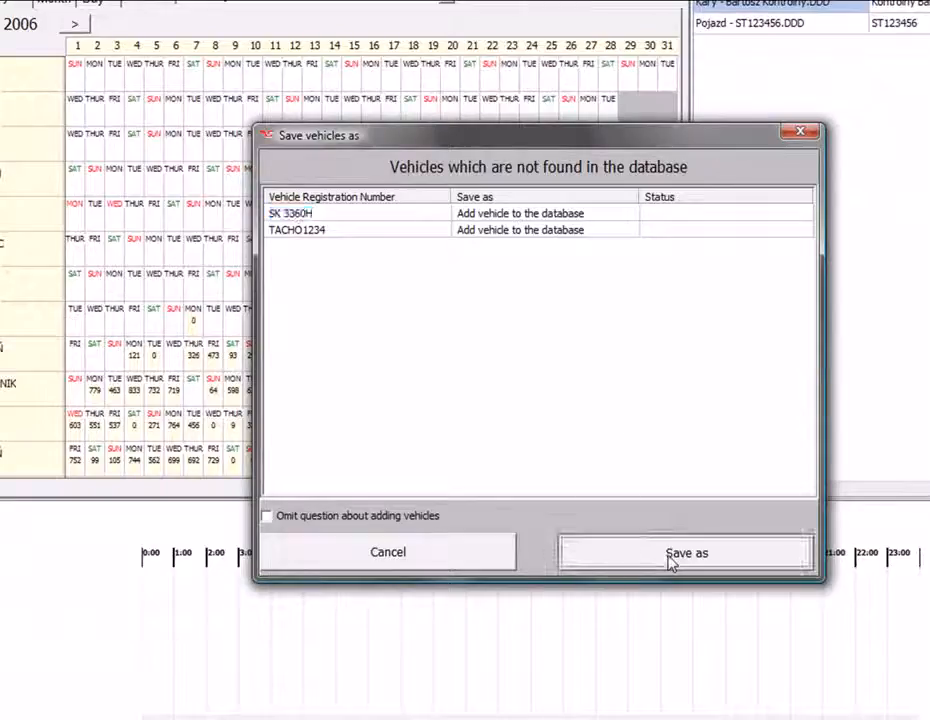
Save the unrecognised vehicles and review the Add Vehicle deadlines and fuel details
{"action": "left_click", "coordinate": [688, 552]}
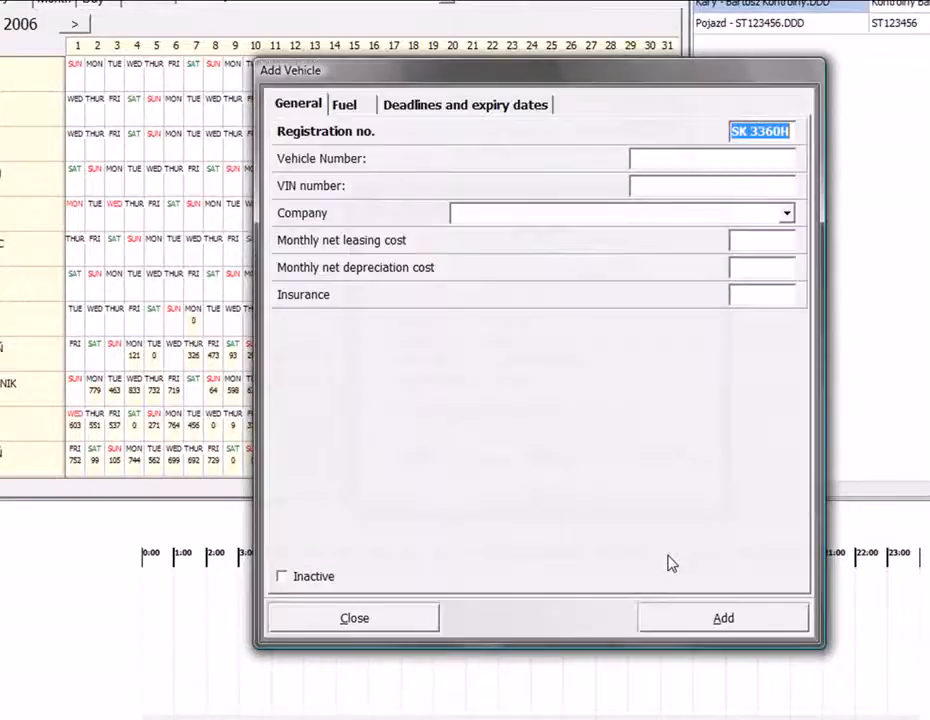
{"action": "mouse_move", "coordinate": [584, 404]}
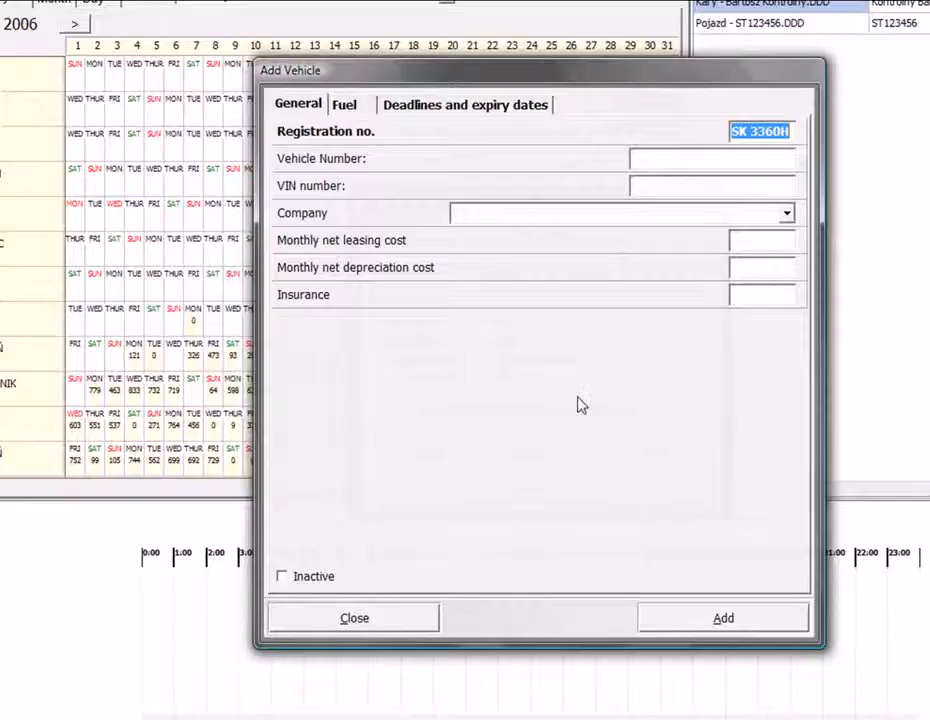
{"action": "left_click", "coordinate": [464, 104]}
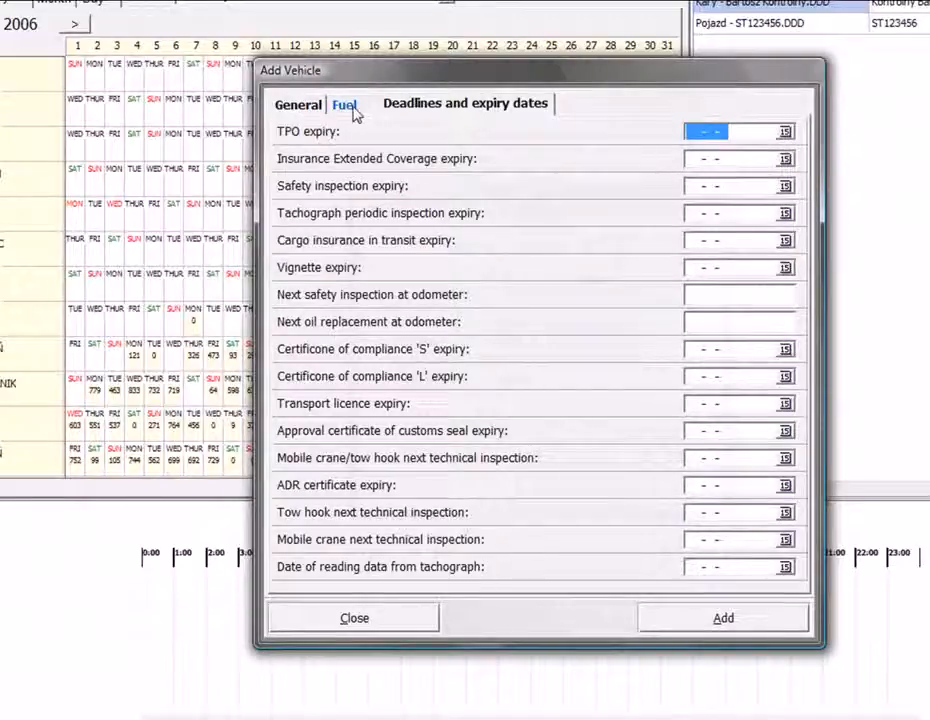
{"action": "left_click", "coordinate": [296, 104]}
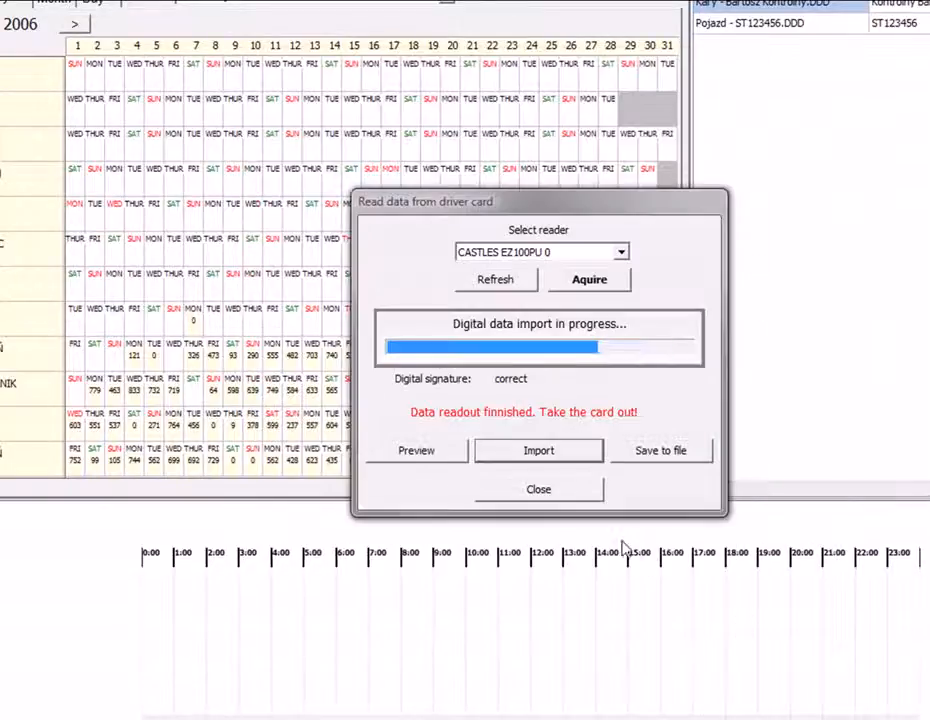
{"action": "left_click", "coordinate": [538, 488]}
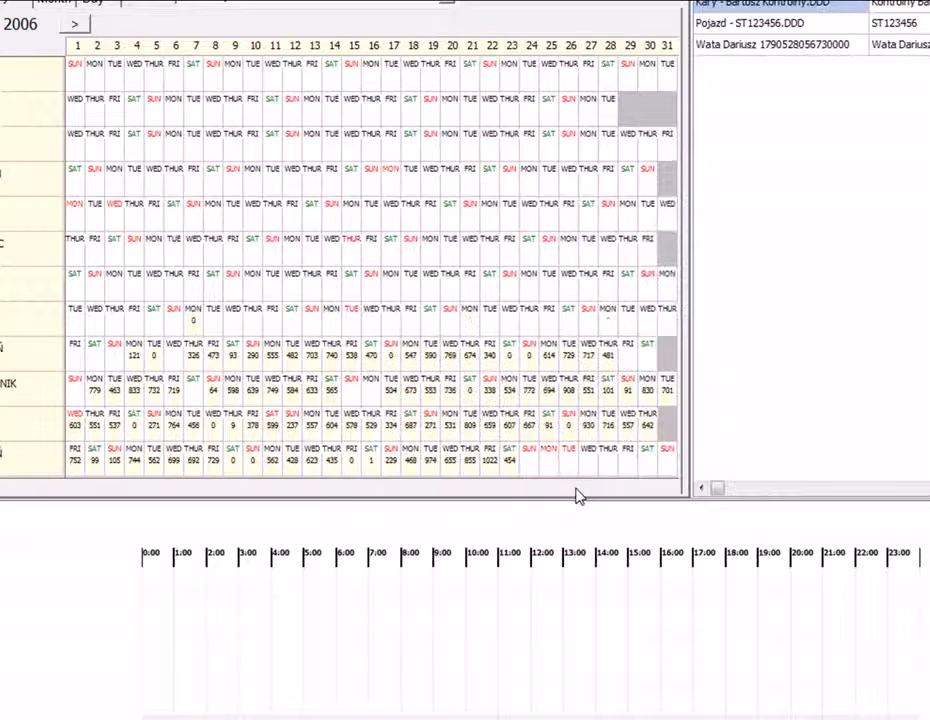
{"action": "mouse_move", "coordinate": [564, 212]}
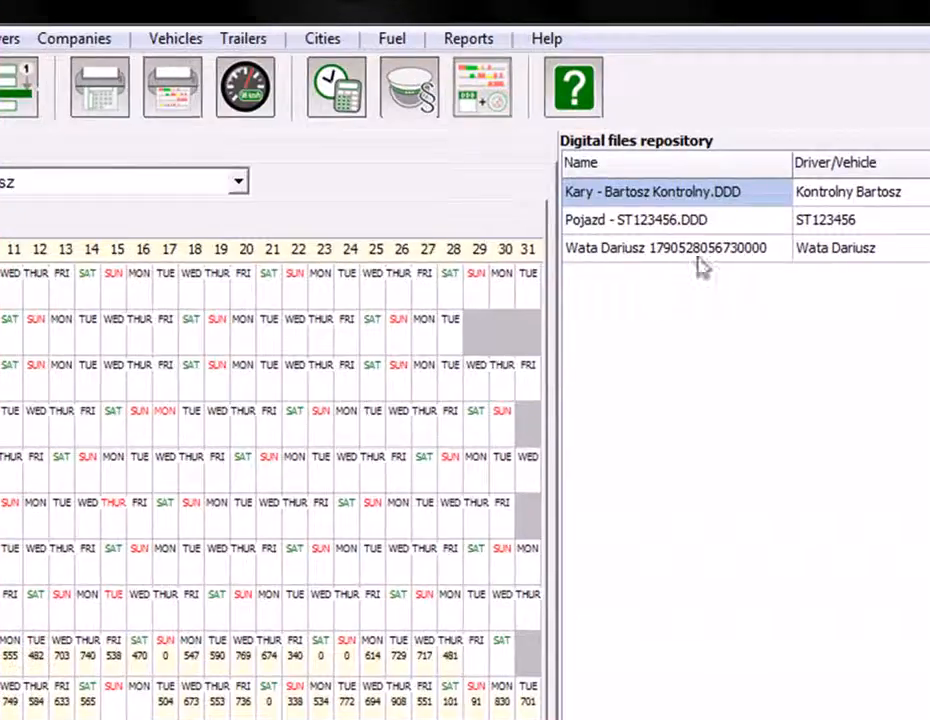
{"action": "mouse_move", "coordinate": [856, 260]}
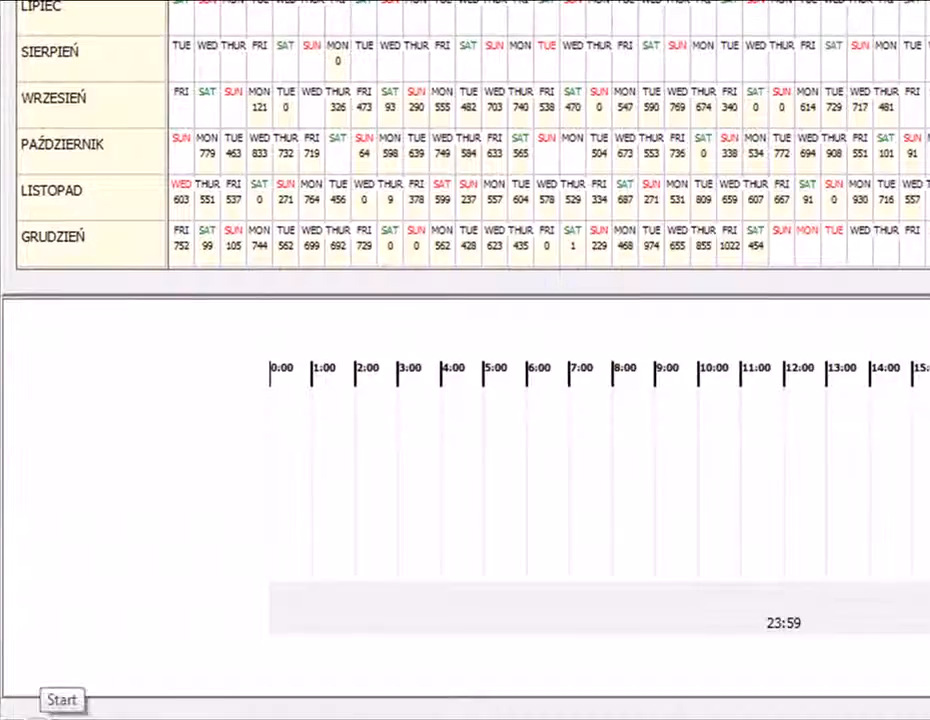
Reach Administrative Tools from the Start menu and choose the Services tool
{"action": "left_click", "coordinate": [60, 700]}
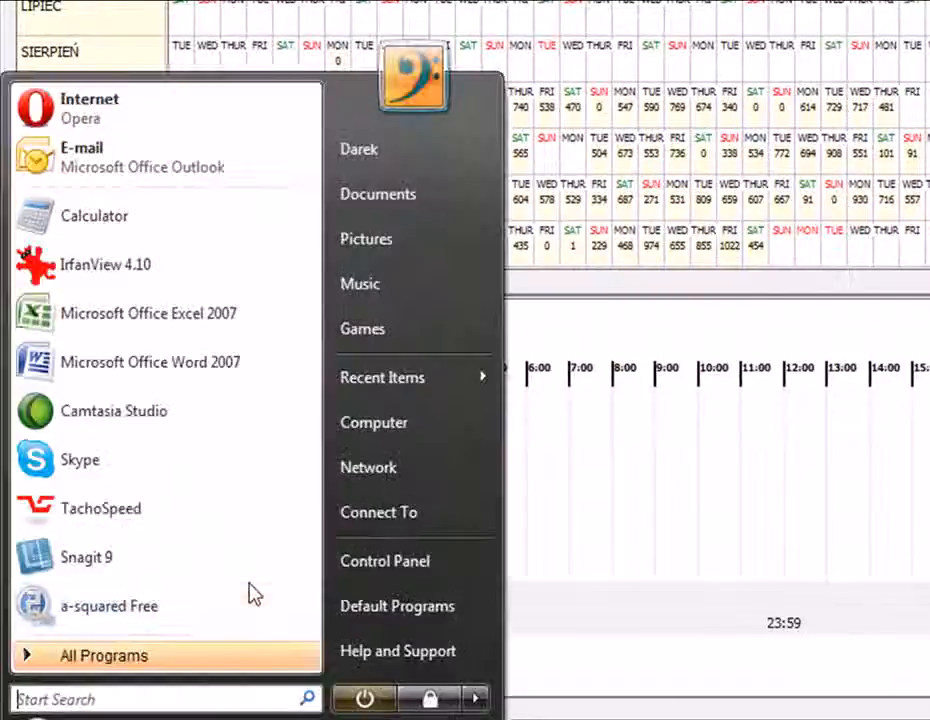
{"action": "mouse_move", "coordinate": [414, 468]}
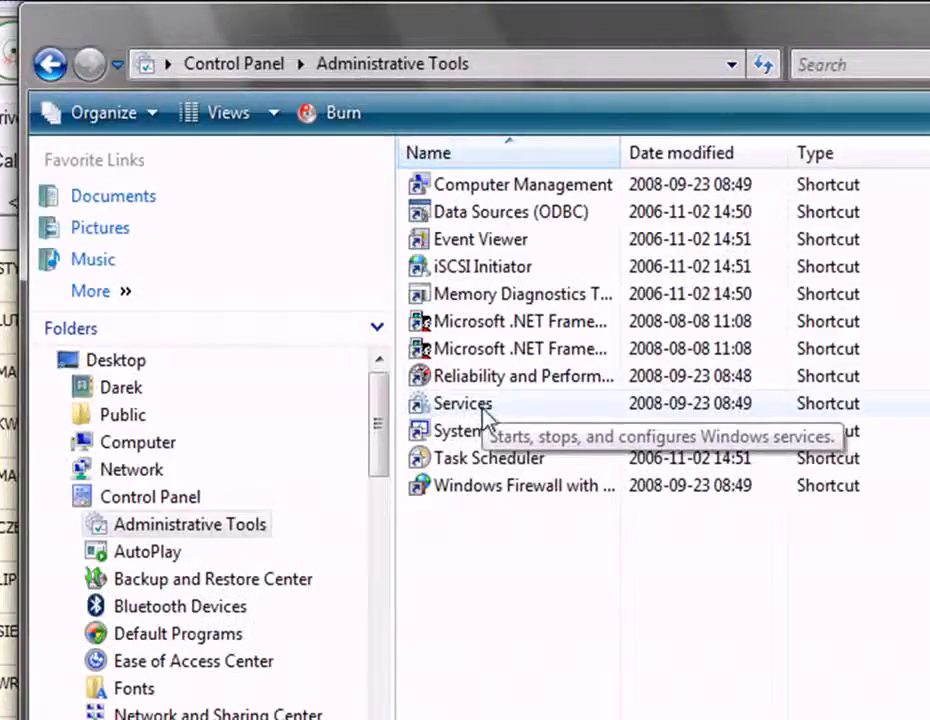
{"action": "left_click", "coordinate": [464, 404]}
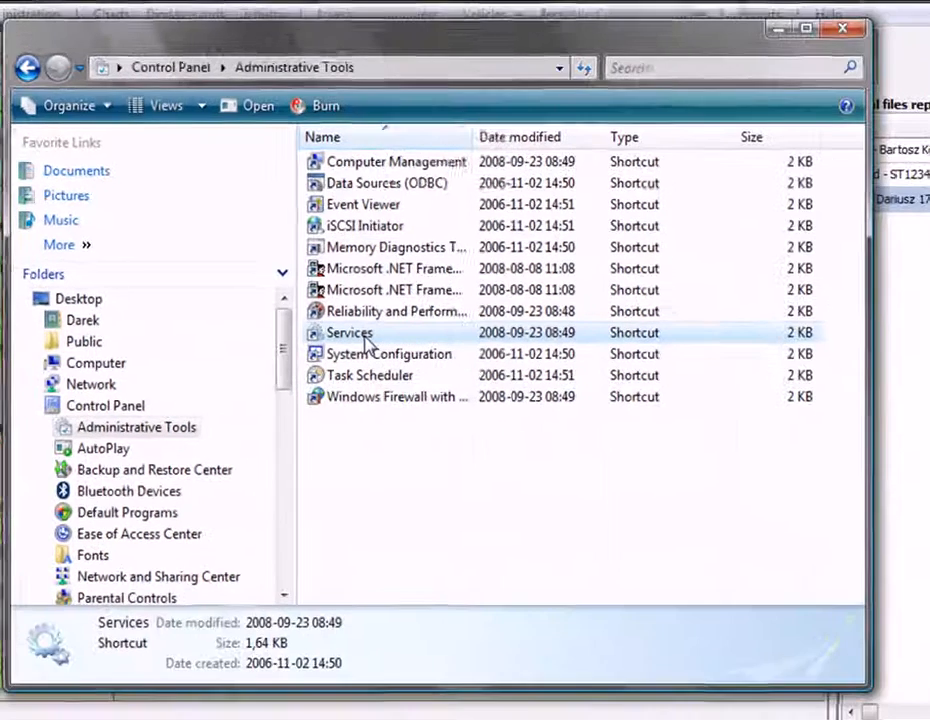
Locate and select the Smart Card service, shown as Started with Automatic startup
{"action": "double_click", "coordinate": [348, 332]}
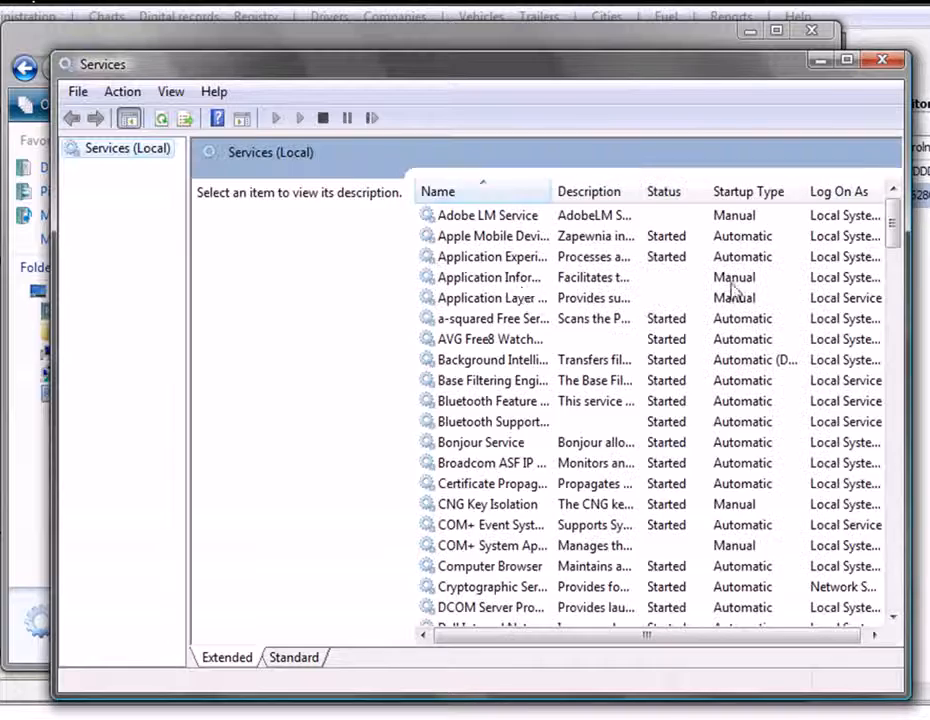
{"action": "scroll", "scroll_direction": "down", "scroll_amount": 3}
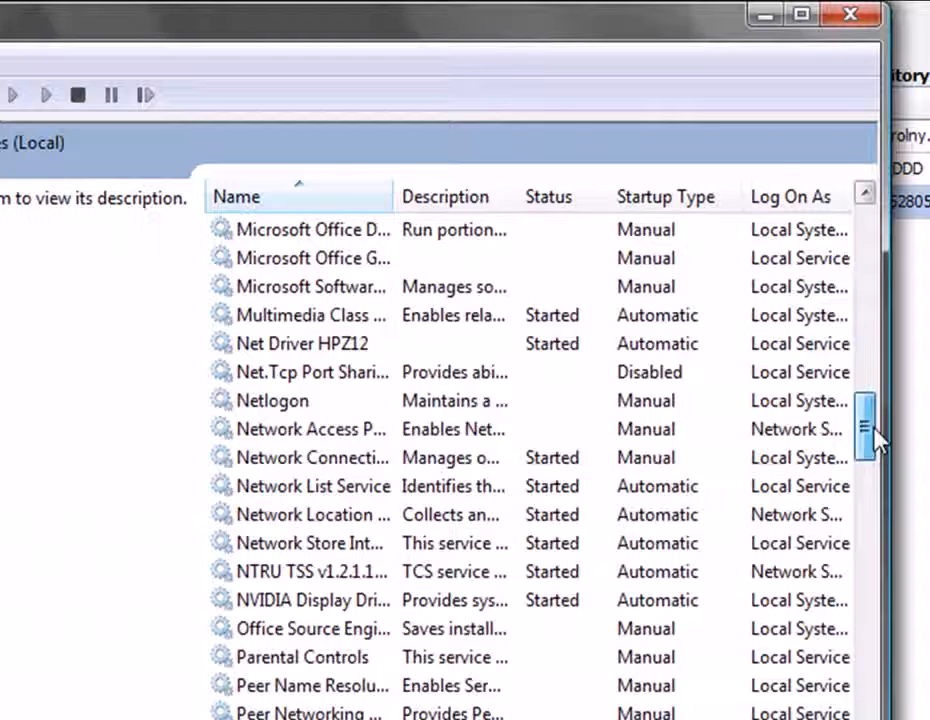
{"action": "left_click_drag", "start_coordinate": [864, 430], "coordinate": [864, 520]}
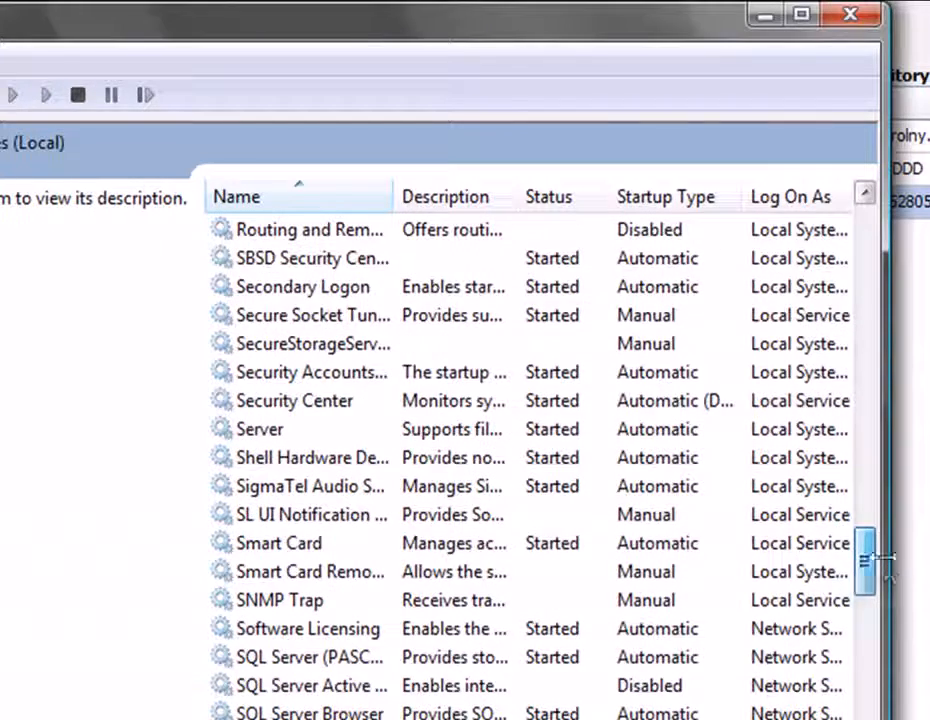
{"action": "left_click", "coordinate": [280, 544]}
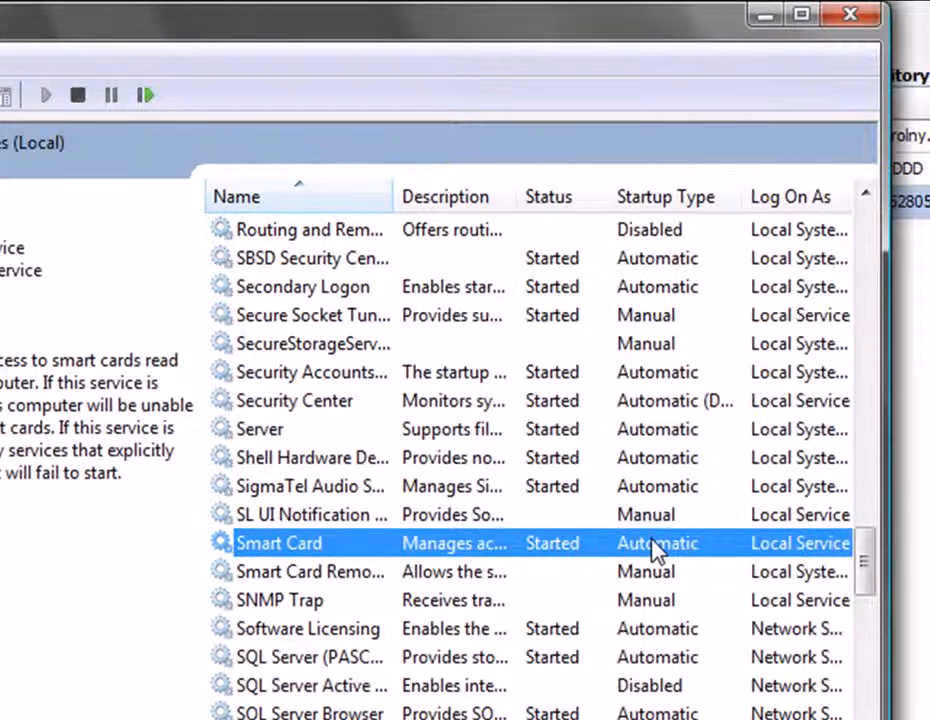
Confirm Smart Card's Startup type stays Automatic in its properties and return to Tacho Speed
{"action": "double_click", "coordinate": [280, 544]}
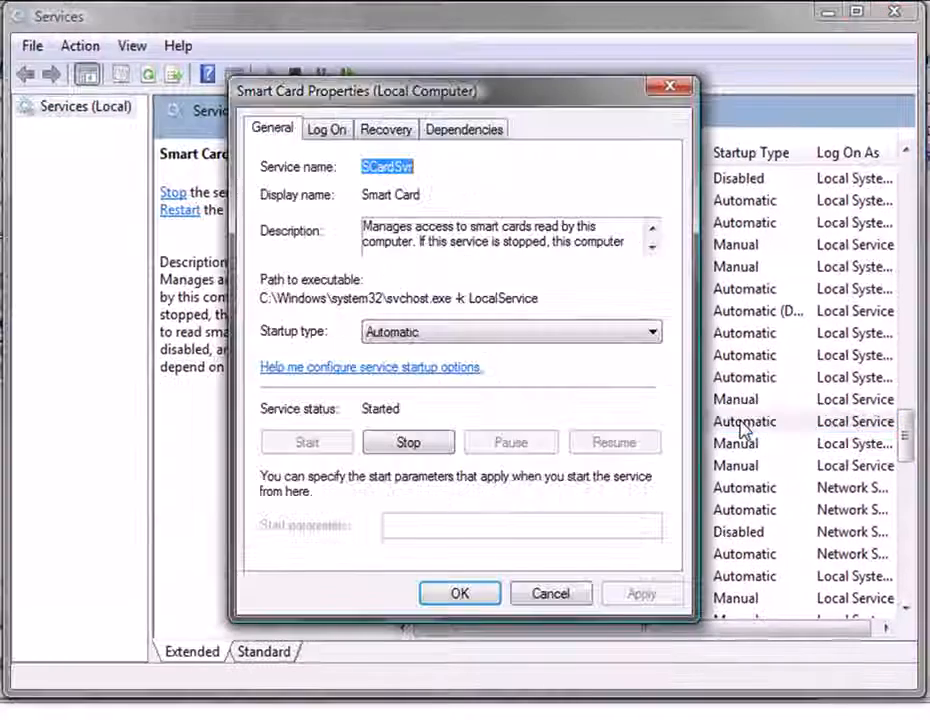
{"action": "left_click", "coordinate": [652, 332]}
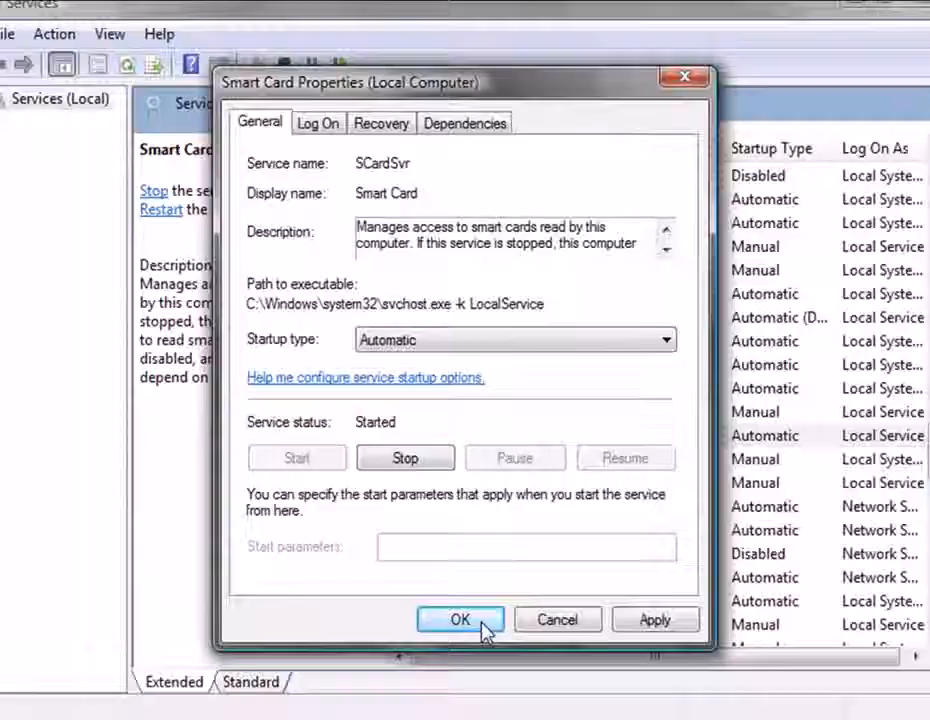
{"action": "left_click", "coordinate": [460, 620]}
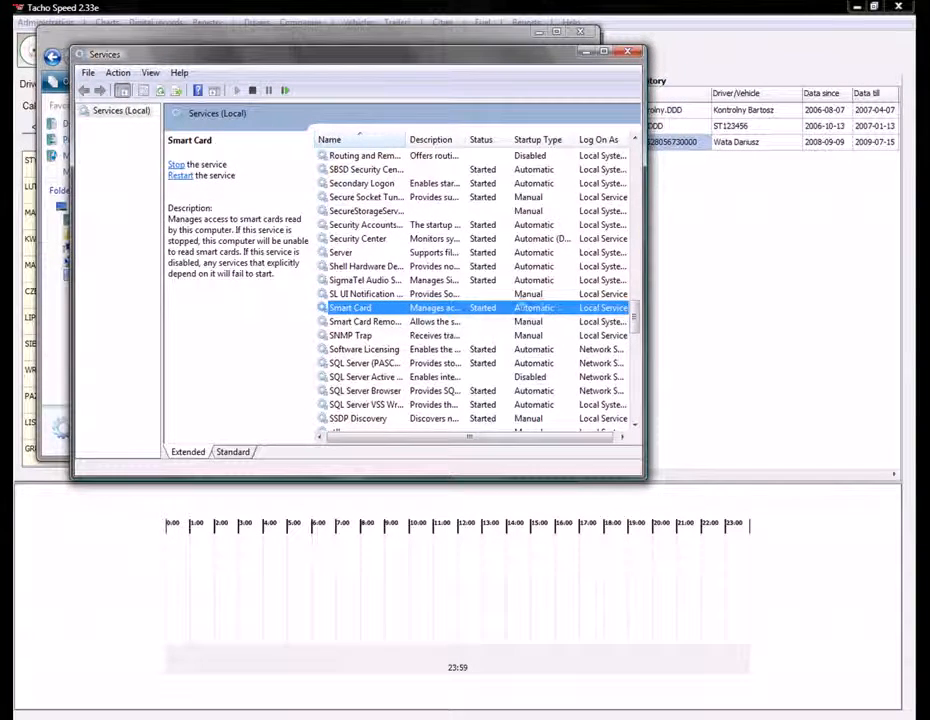
{"action": "left_click", "coordinate": [628, 52]}
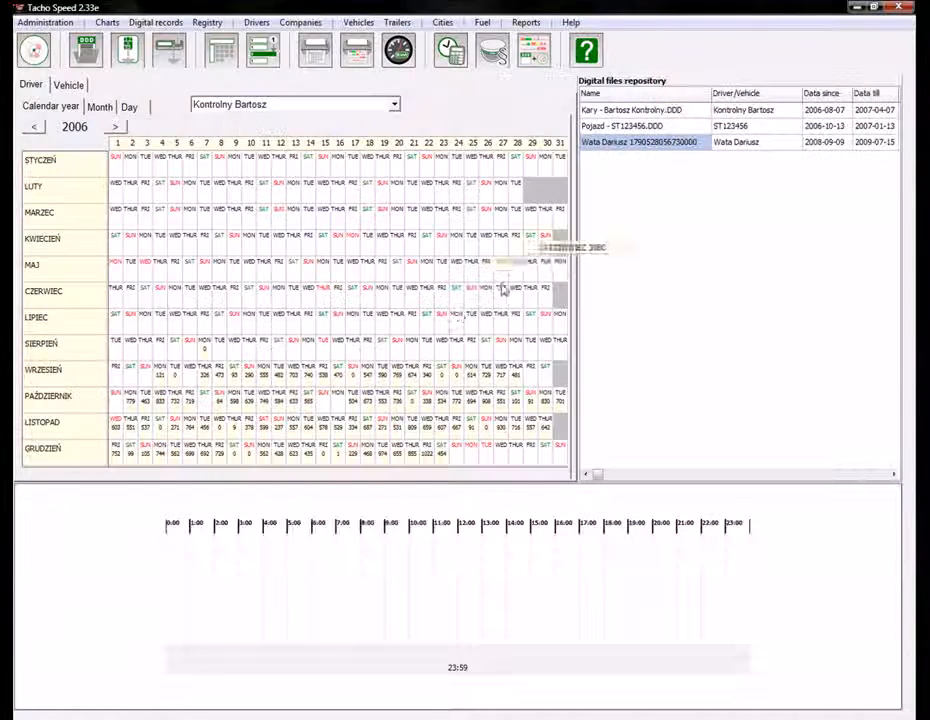